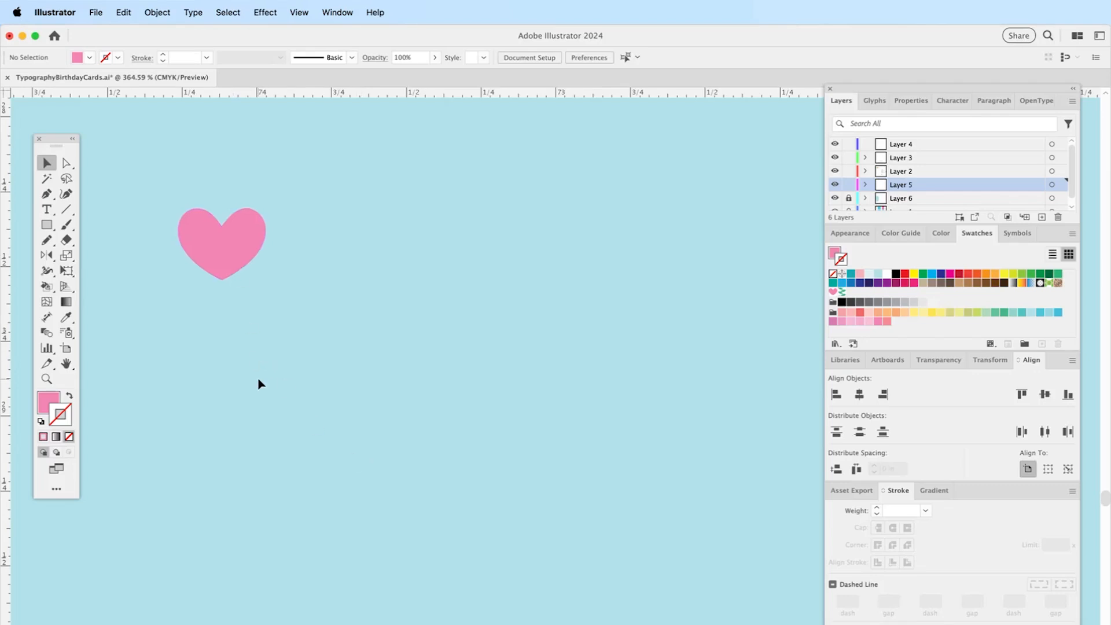
Nudge the pink heart group slightly up and to the left on the card
left_click(220, 243)
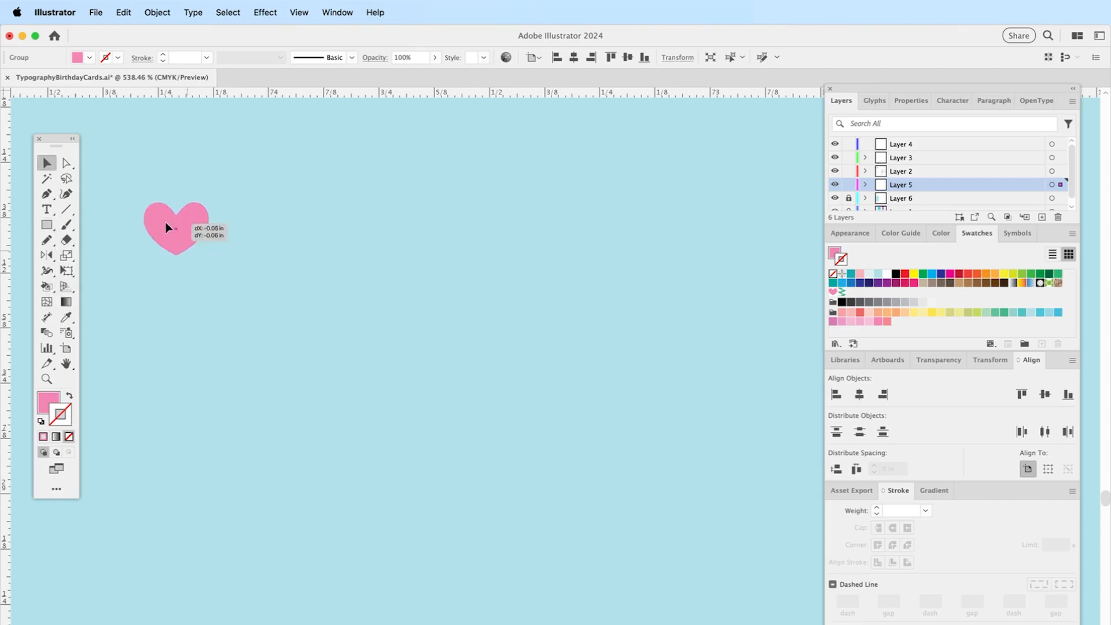
Show the Brushes panel and start a new pattern brush from the pink heart
left_click(337, 12)
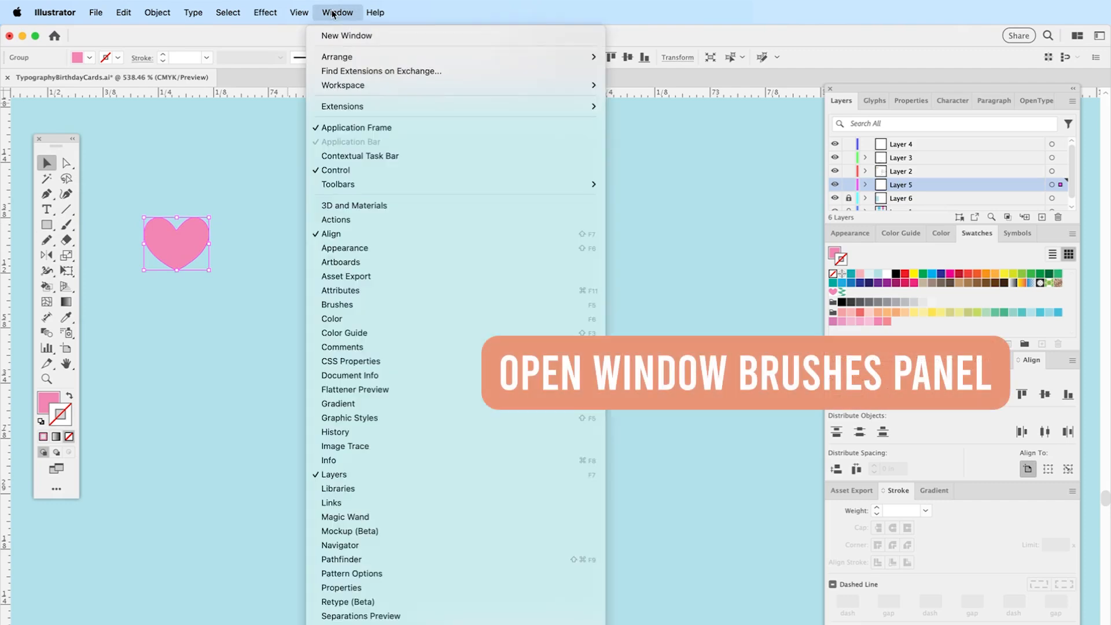
left_click(336, 303)
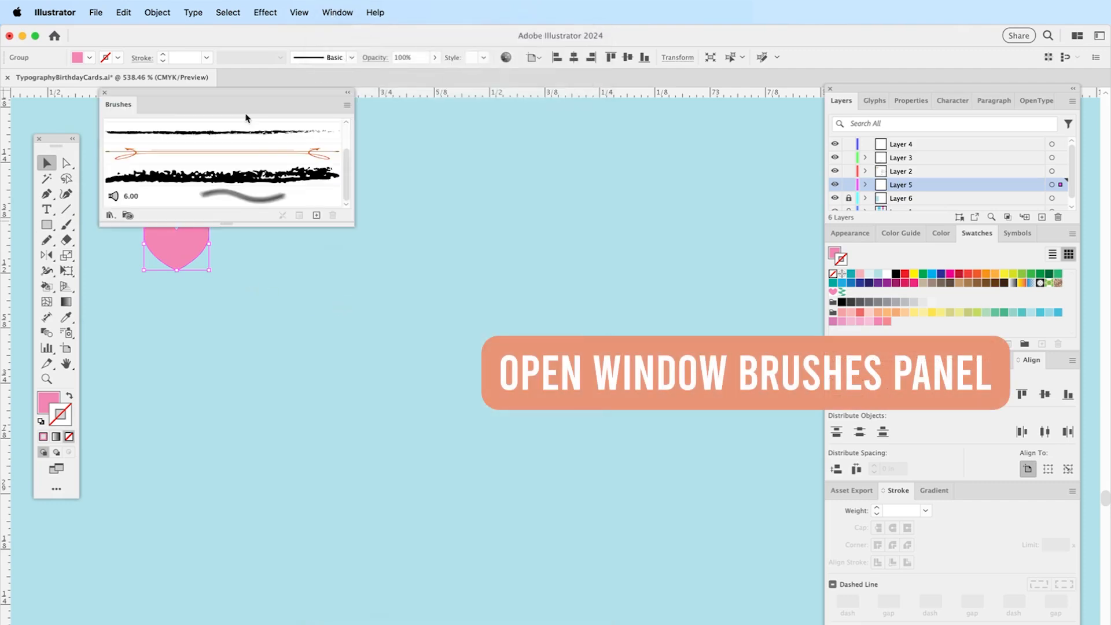
left_click(316, 215)
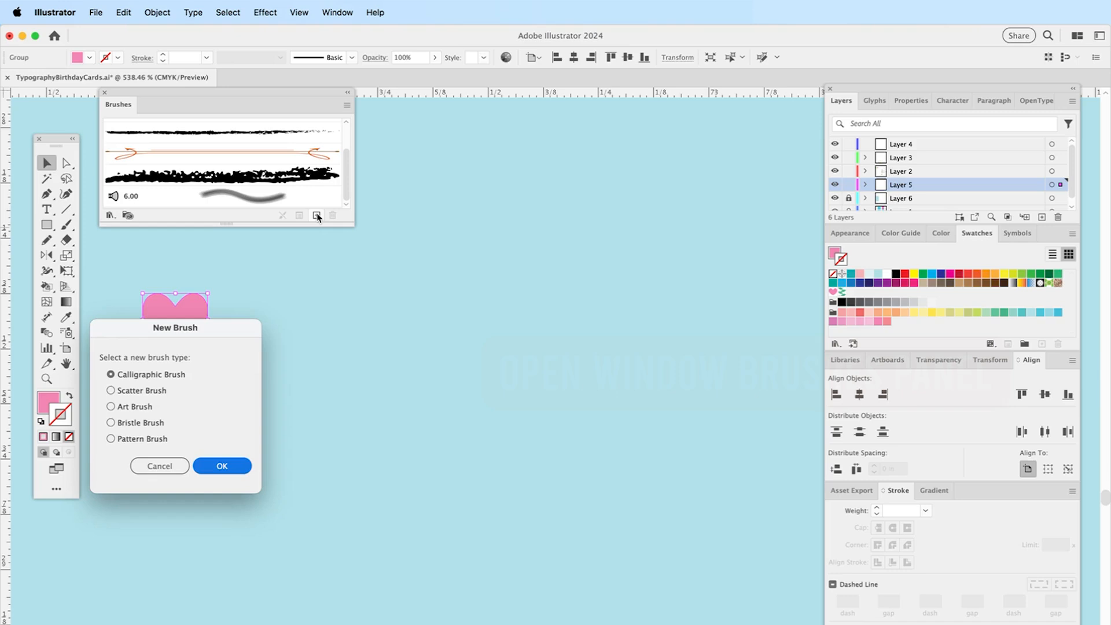
left_click(111, 439)
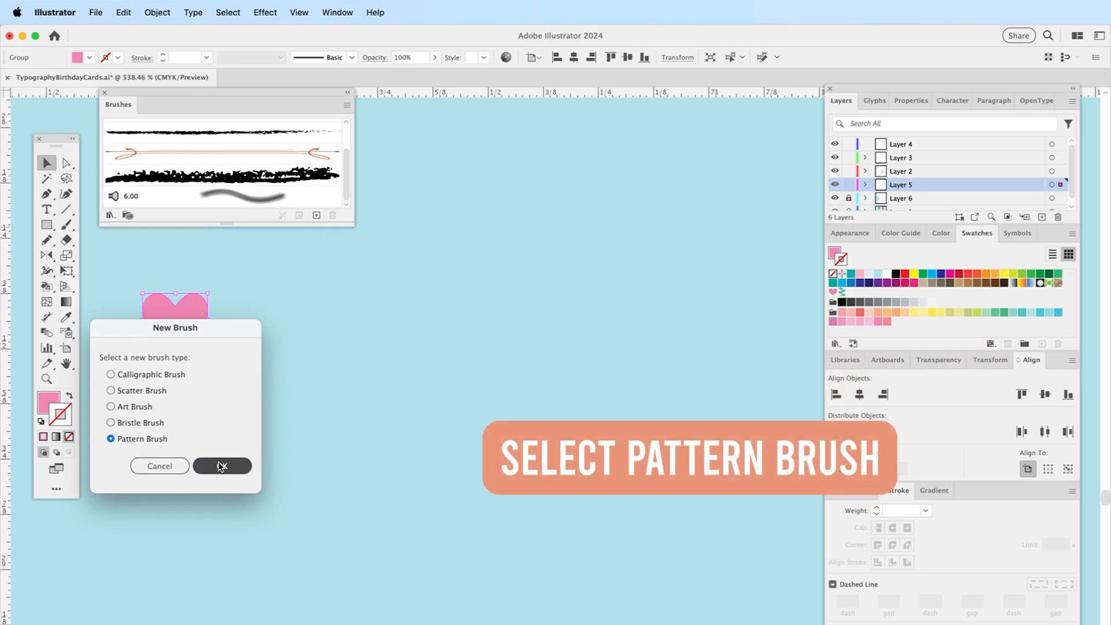
left_click(221, 465)
type("Hearts")
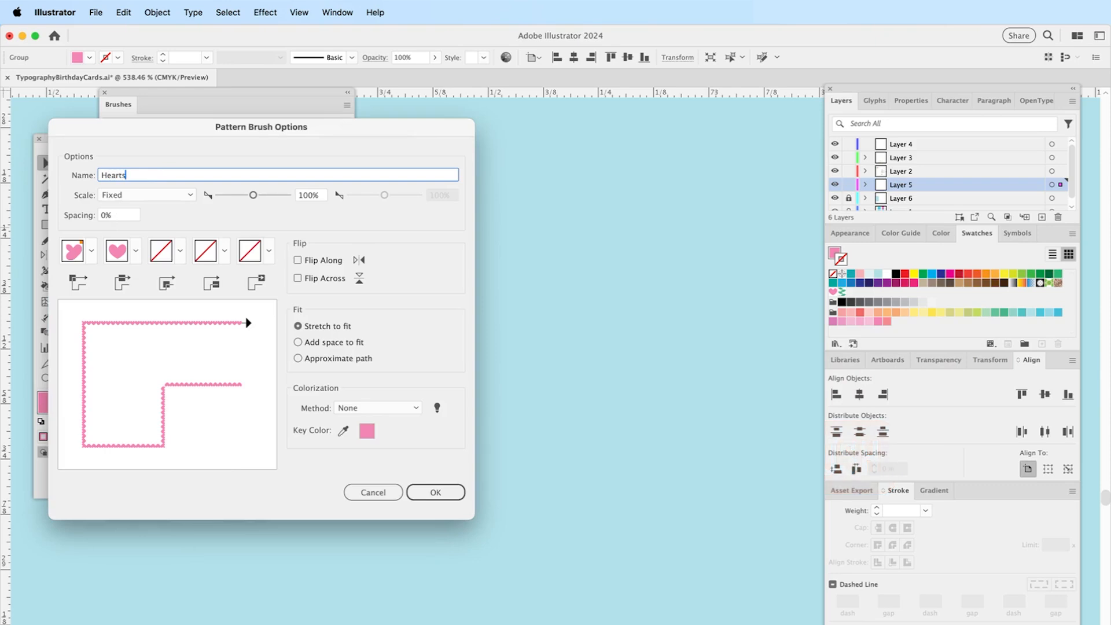
Save the Hearts brush with 48% scale, 35% spacing, Approximate path and Hue Shift colorization
left_click_drag(253, 194, 252, 194)
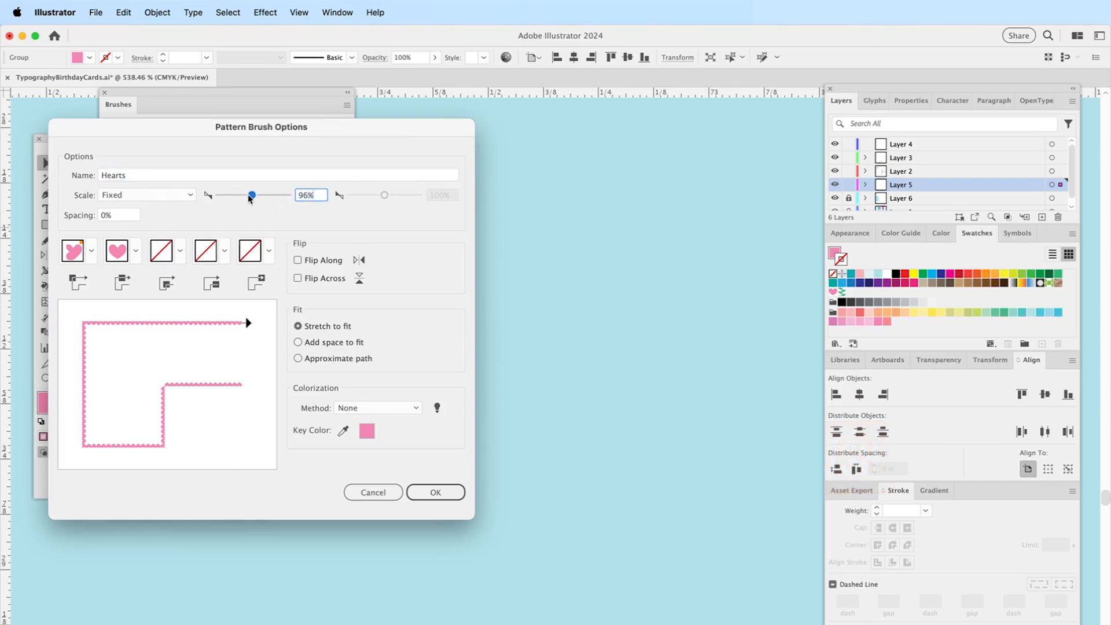
left_click_drag(252, 194, 236, 194)
type("30")
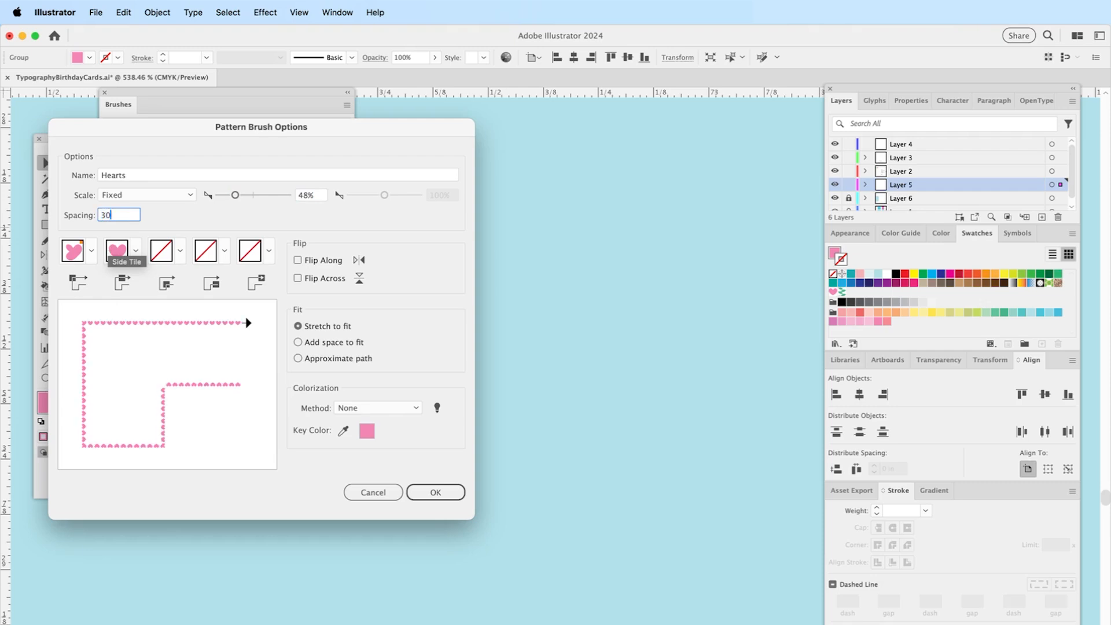
type("40")
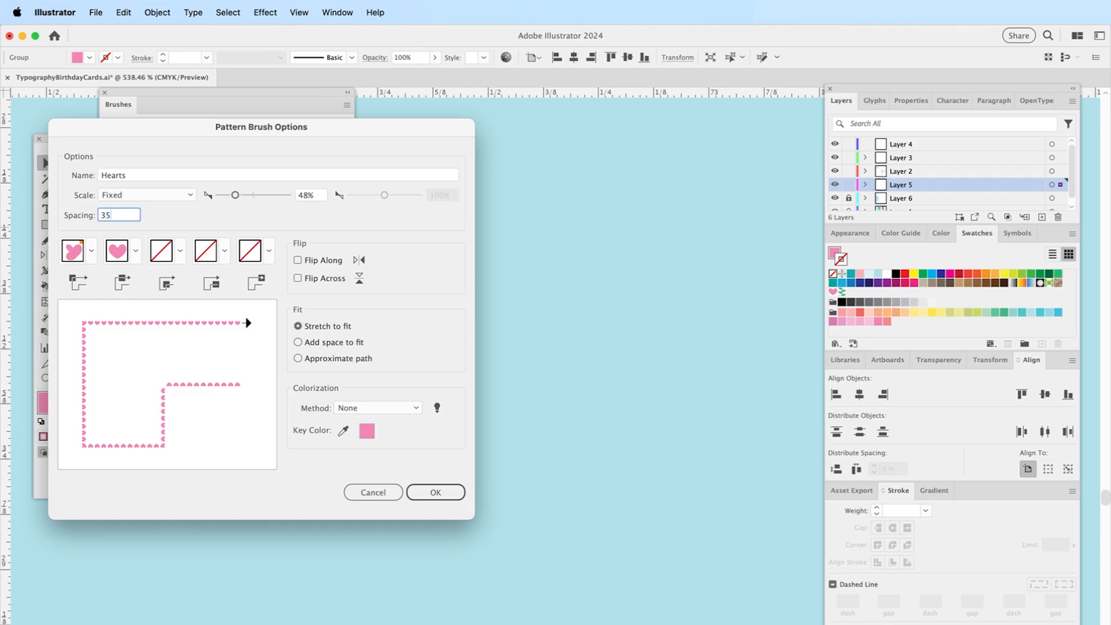
mouse_move(138, 261)
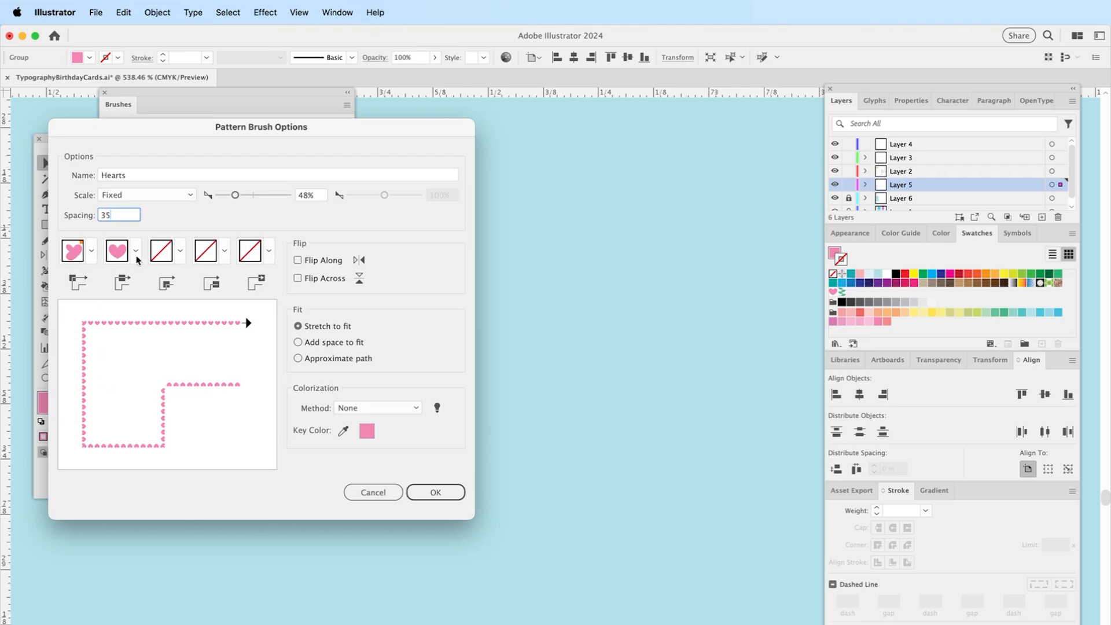
mouse_move(368, 331)
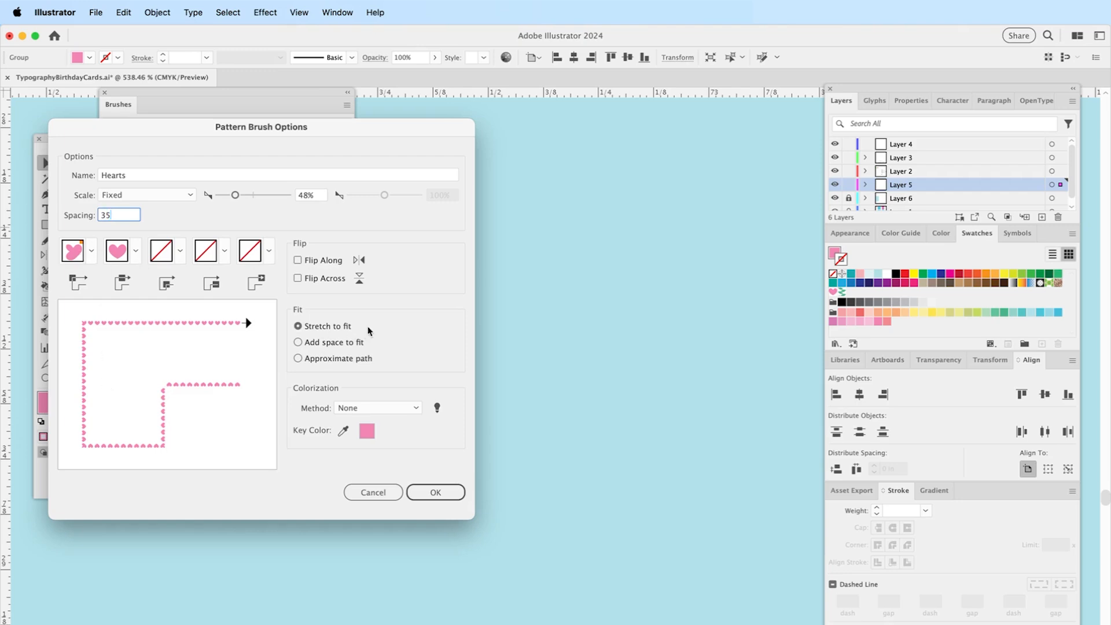
left_click(298, 359)
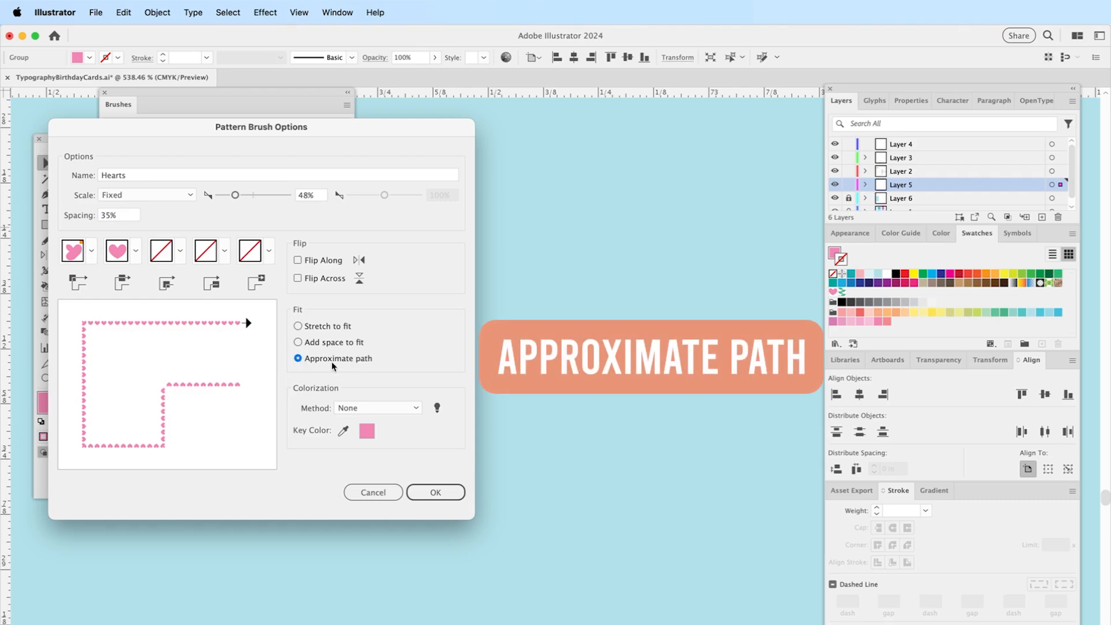
left_click(378, 407)
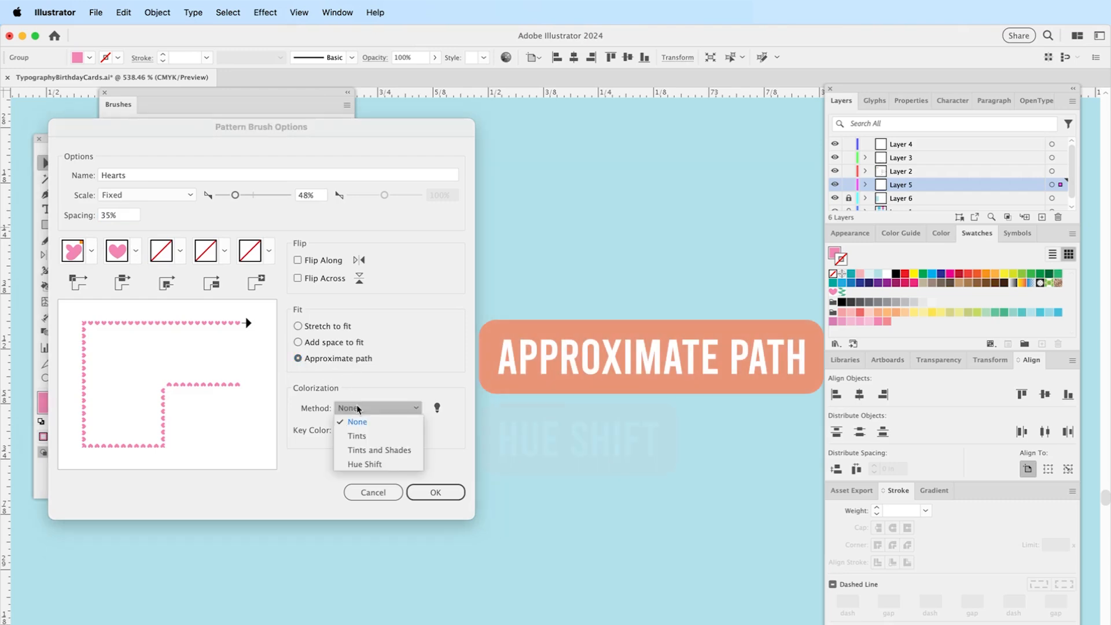
left_click(363, 464)
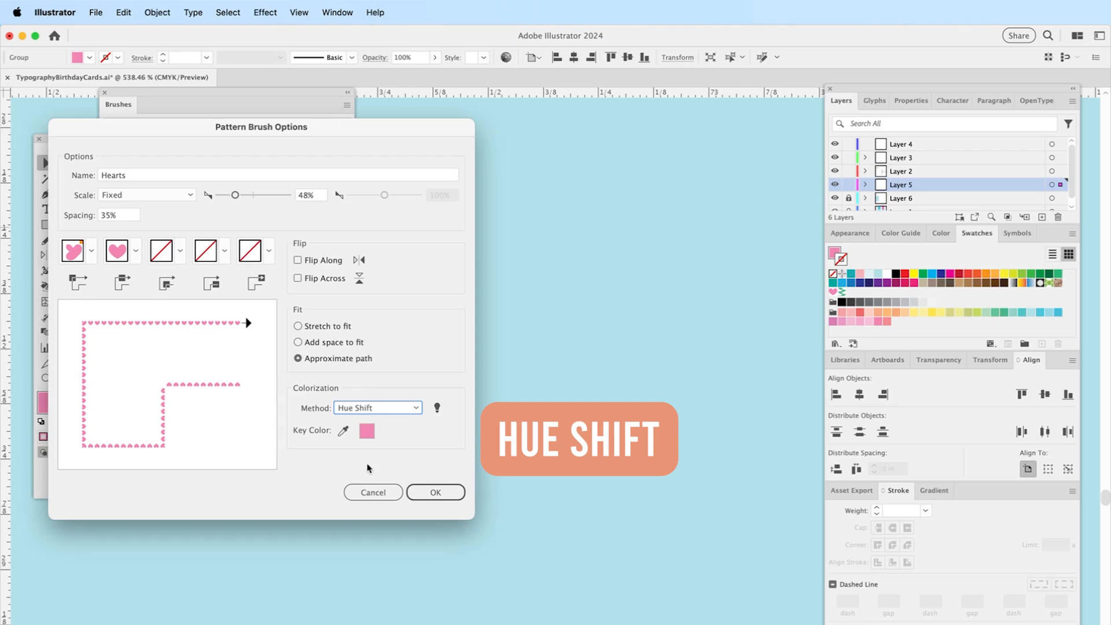
left_click(435, 491)
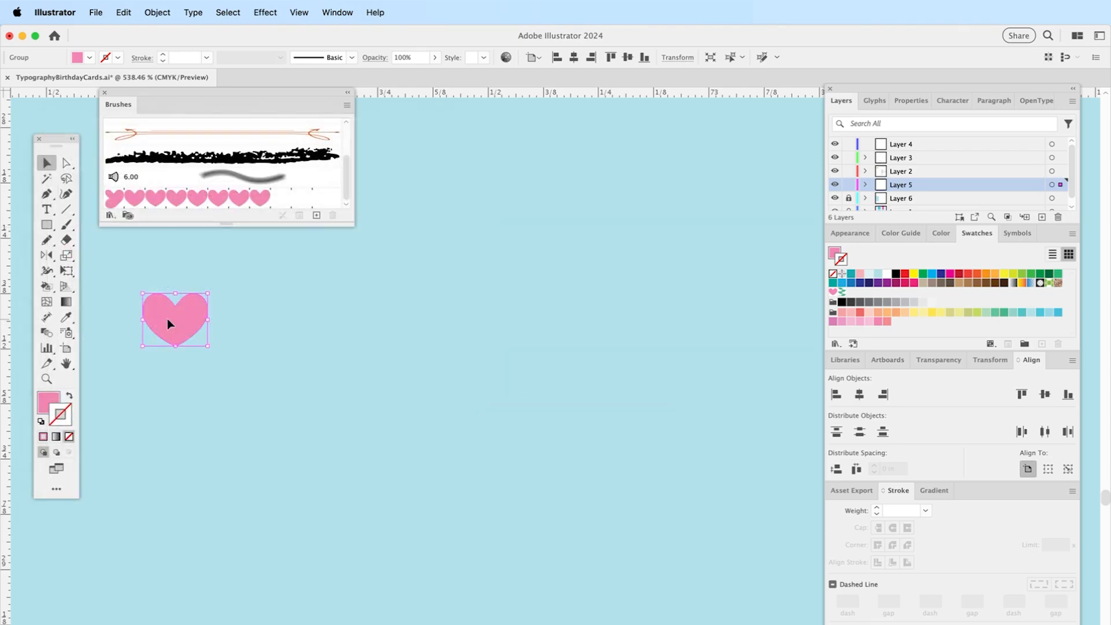
Give a circle and a wavy line the Hearts brush, then draw a rectangle
left_click(46, 224)
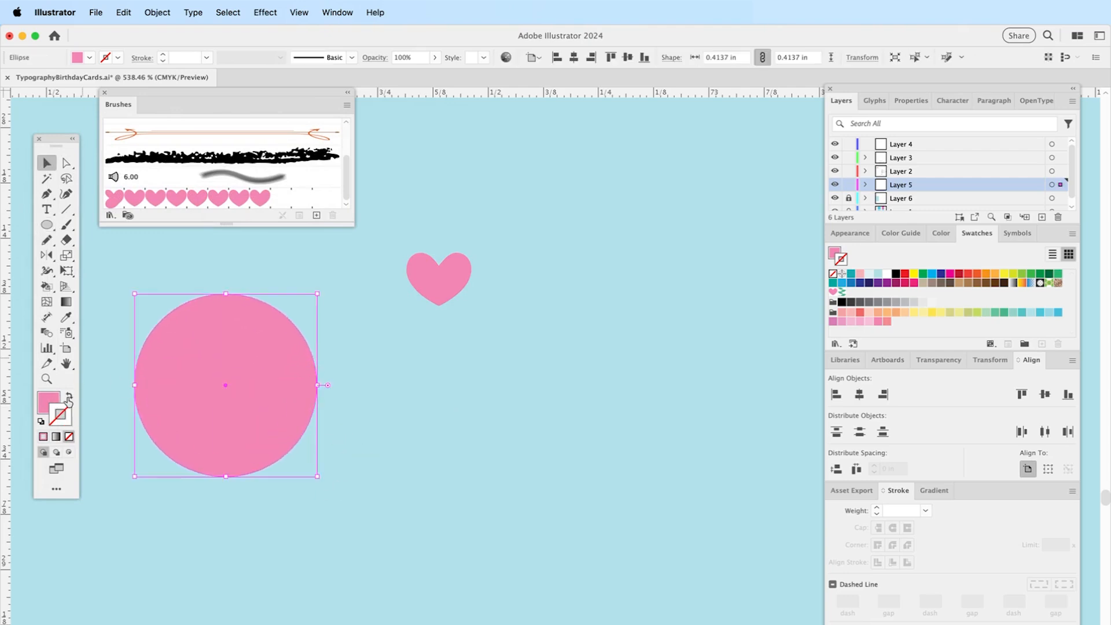
left_click(182, 198)
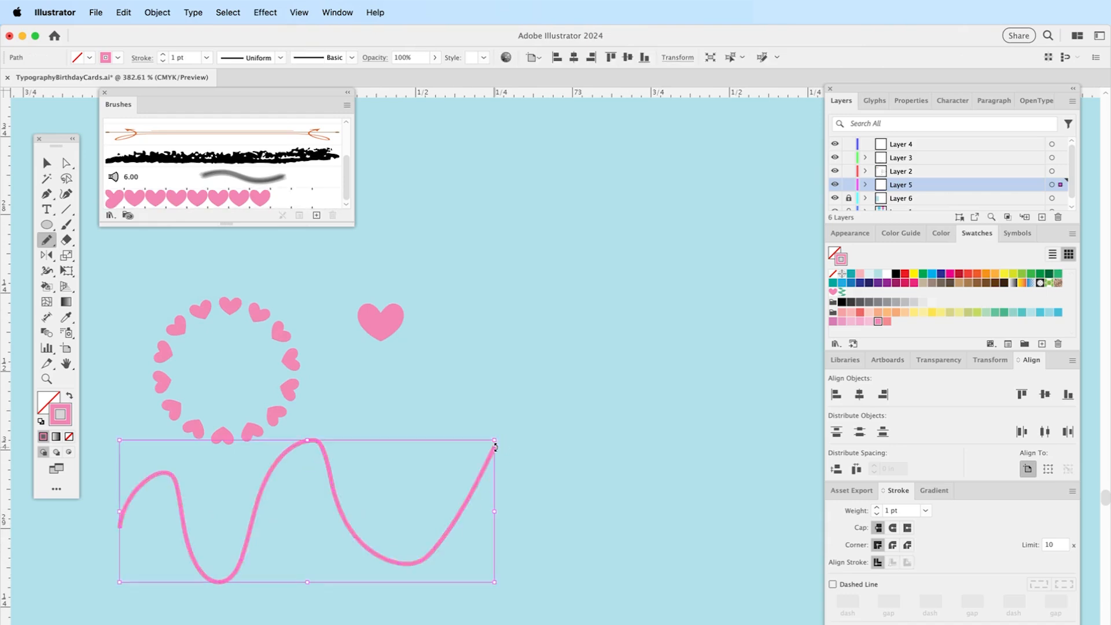
left_click(185, 197)
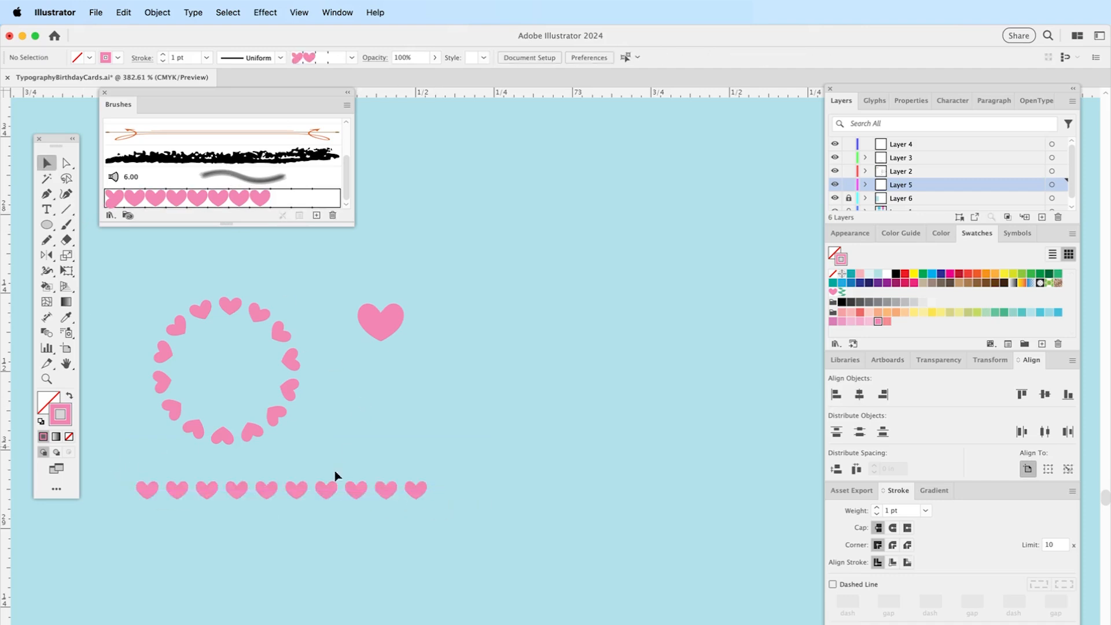
left_click(280, 488)
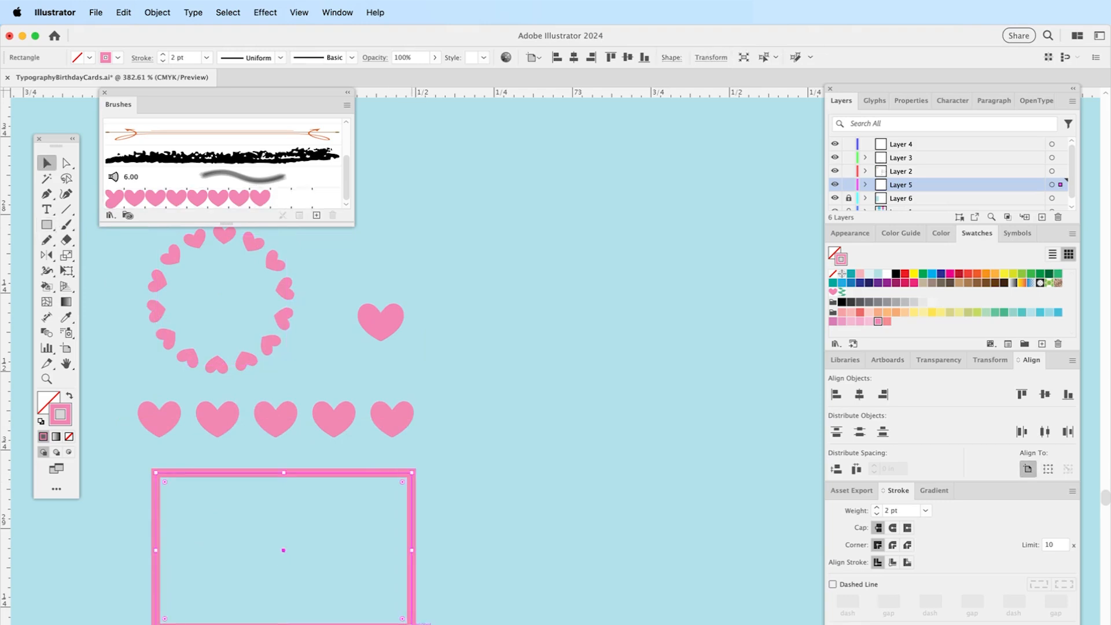
Border the rectangle with Hearts and give the brush heart outer and inner corner tiles
left_click(220, 198)
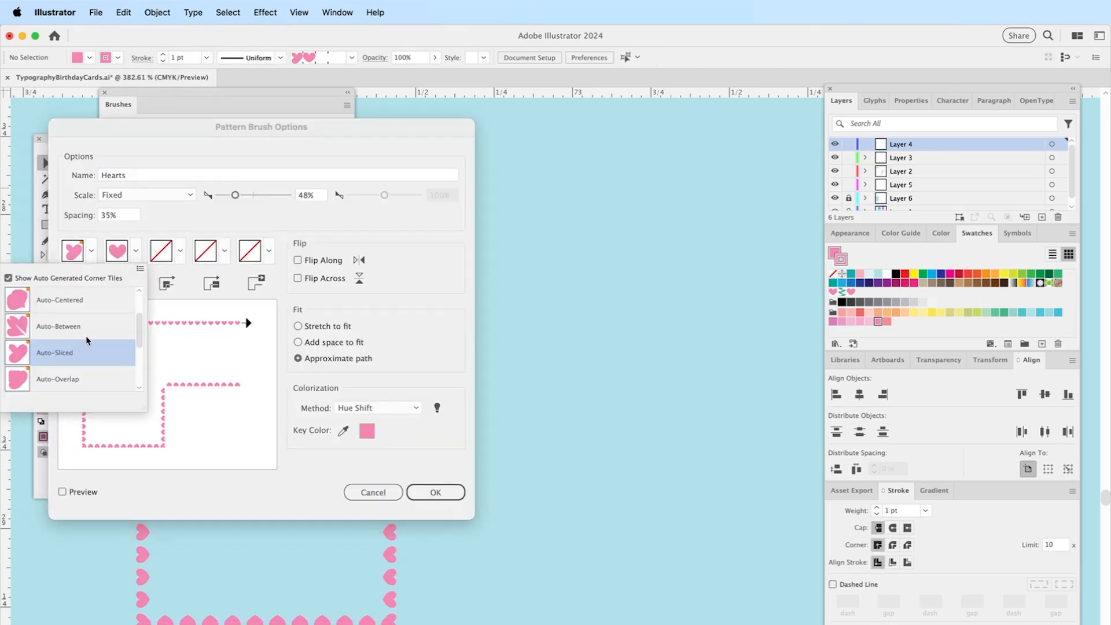
scroll("down", 3)
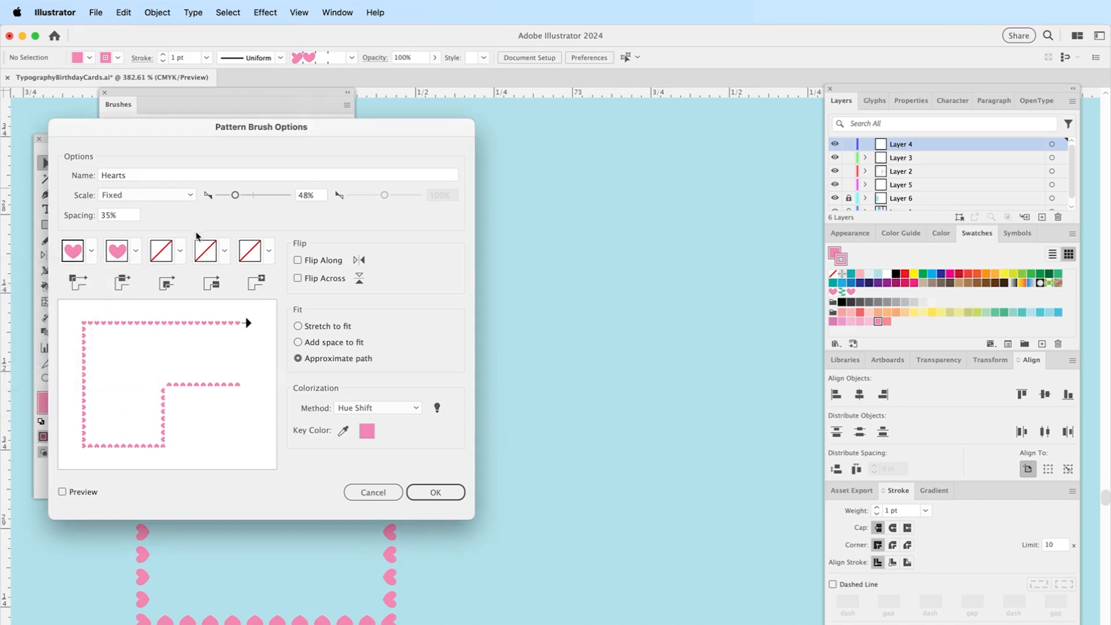
left_click(179, 250)
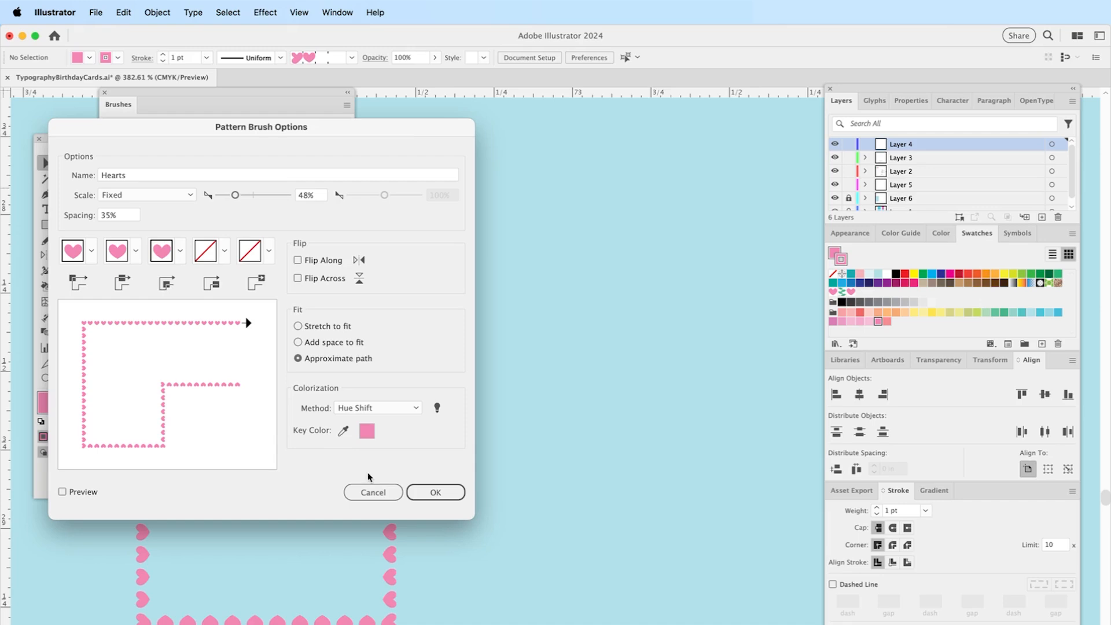
left_click(435, 492)
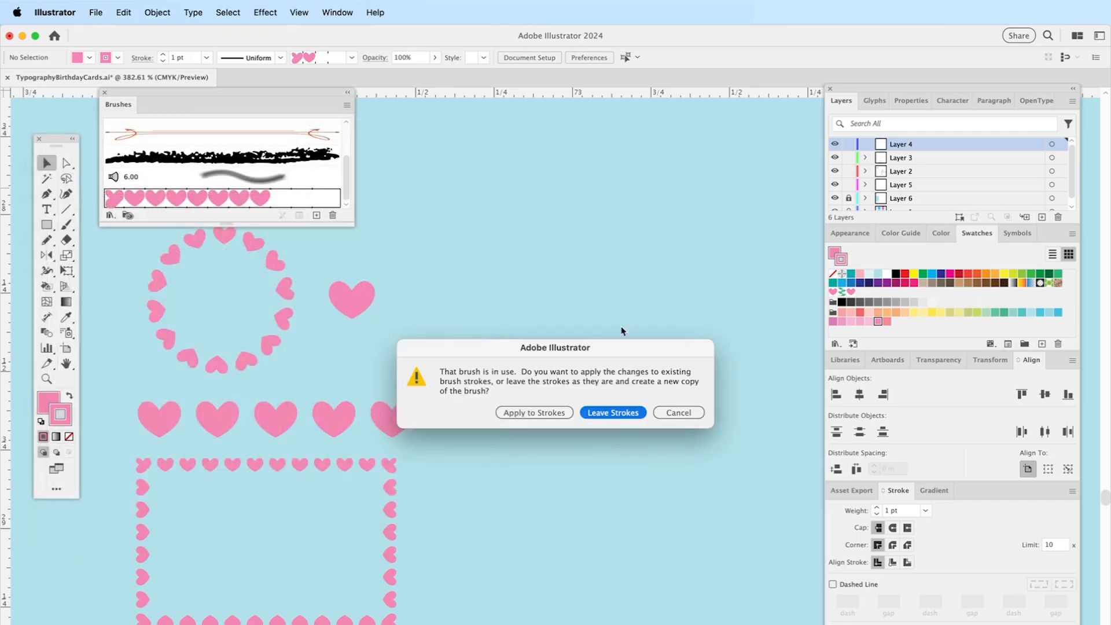
Trail hearts along the wave path with the heart brush, then select all
left_click(612, 412)
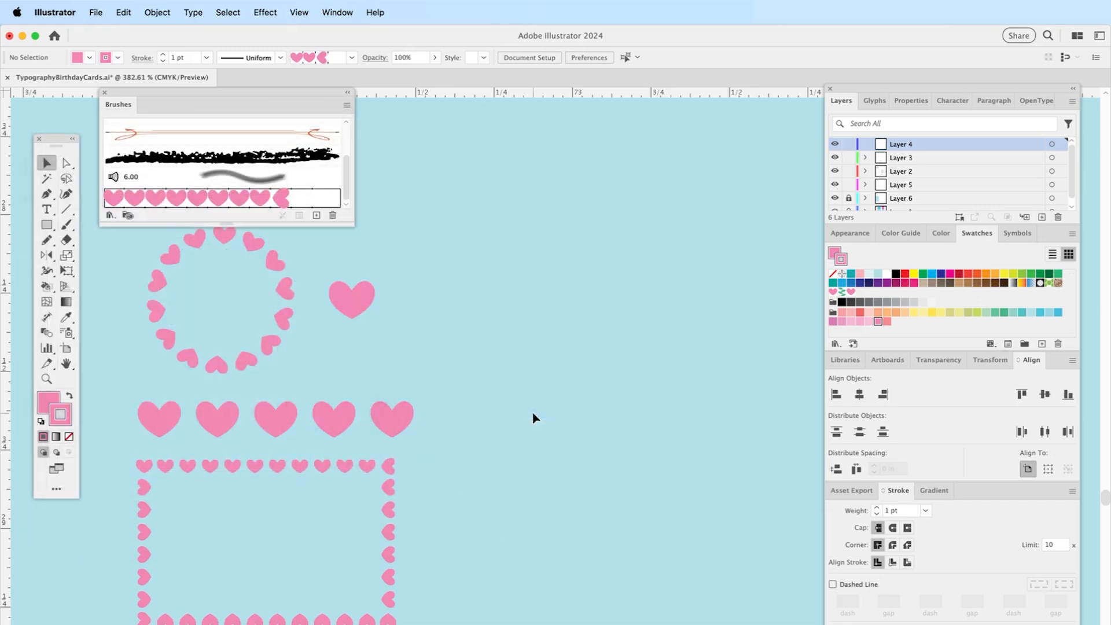
mouse_move(228, 538)
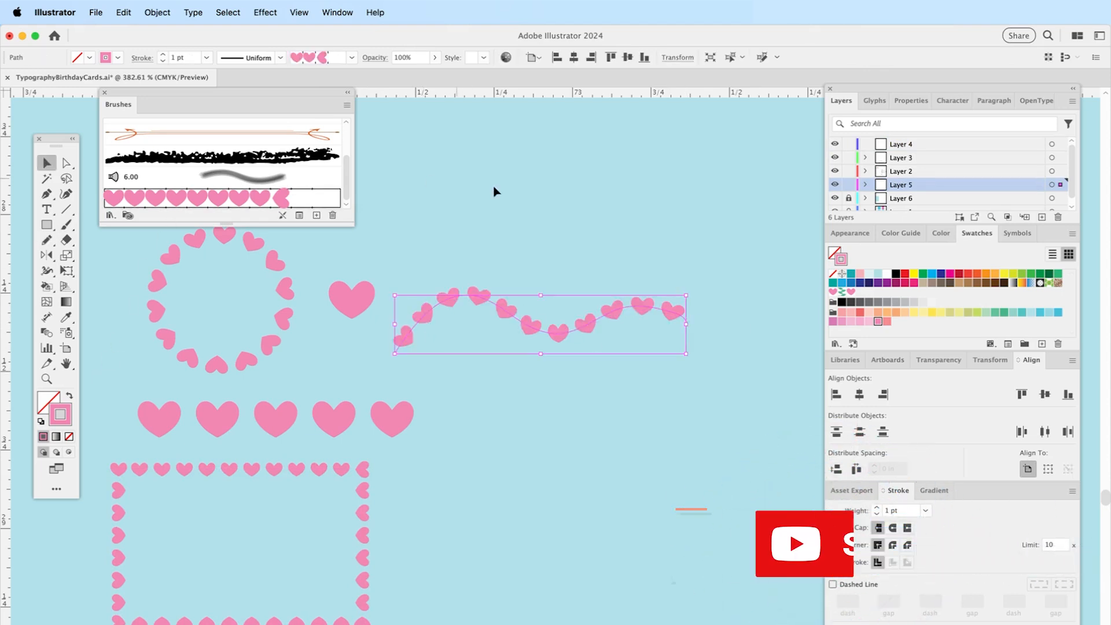
left_click(558, 590)
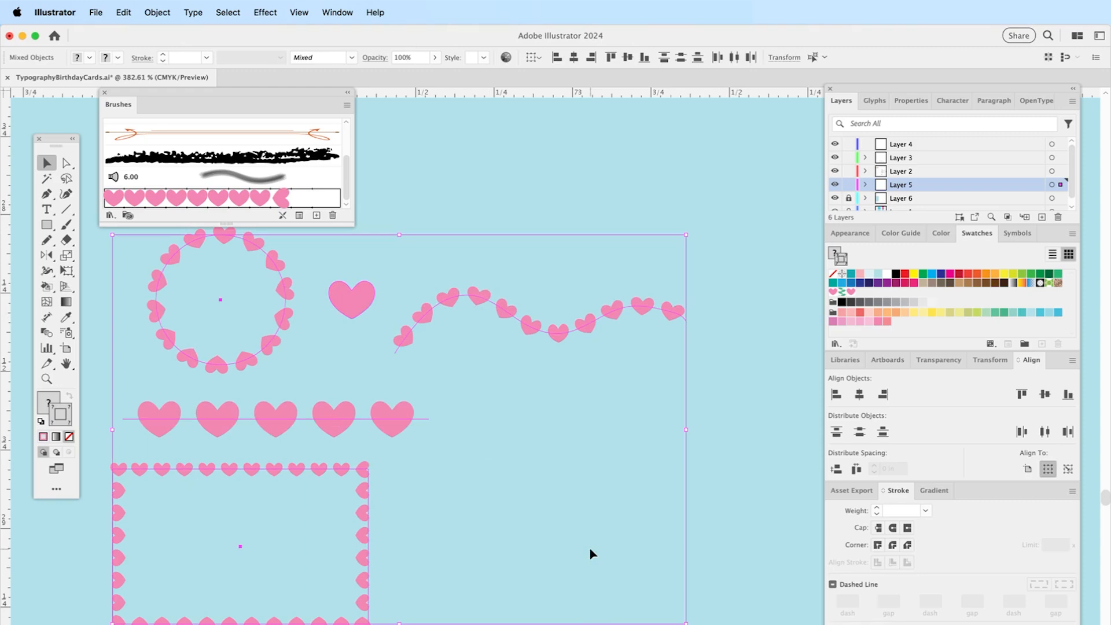
In Kid1BirthdayCards, rotate the green branch 90° to horizontal and reselect it
left_click(96, 77)
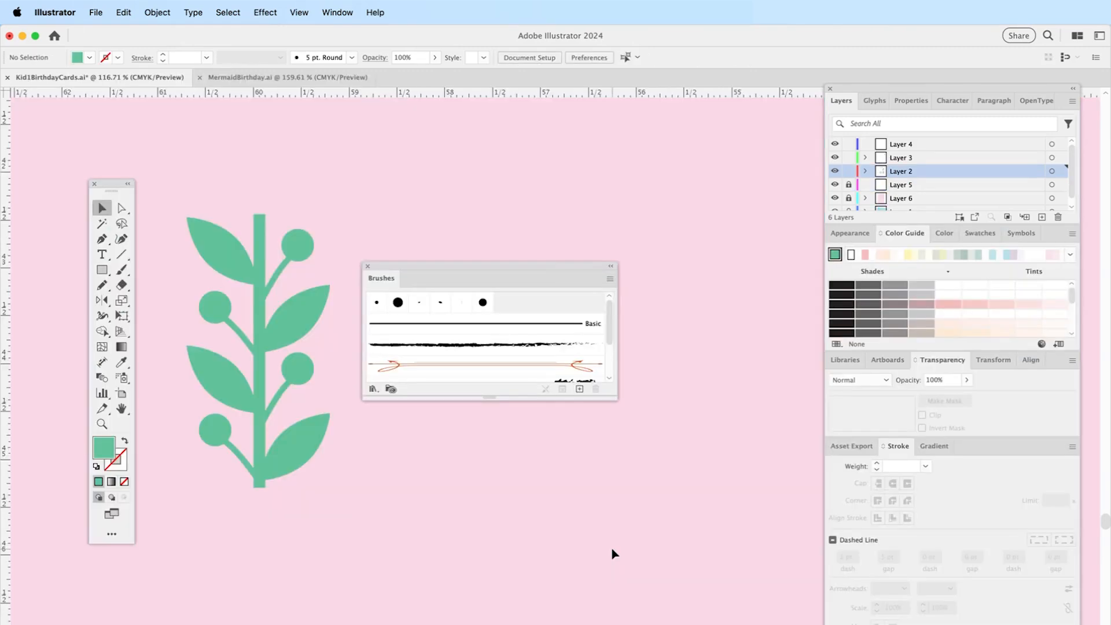
mouse_move(454, 463)
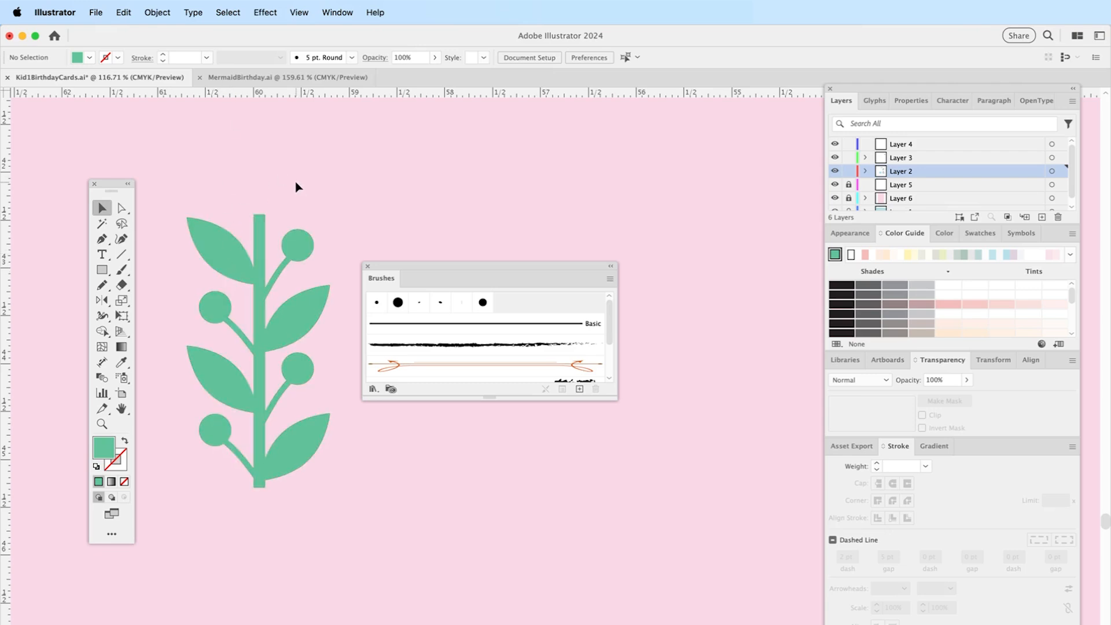
mouse_move(110, 188)
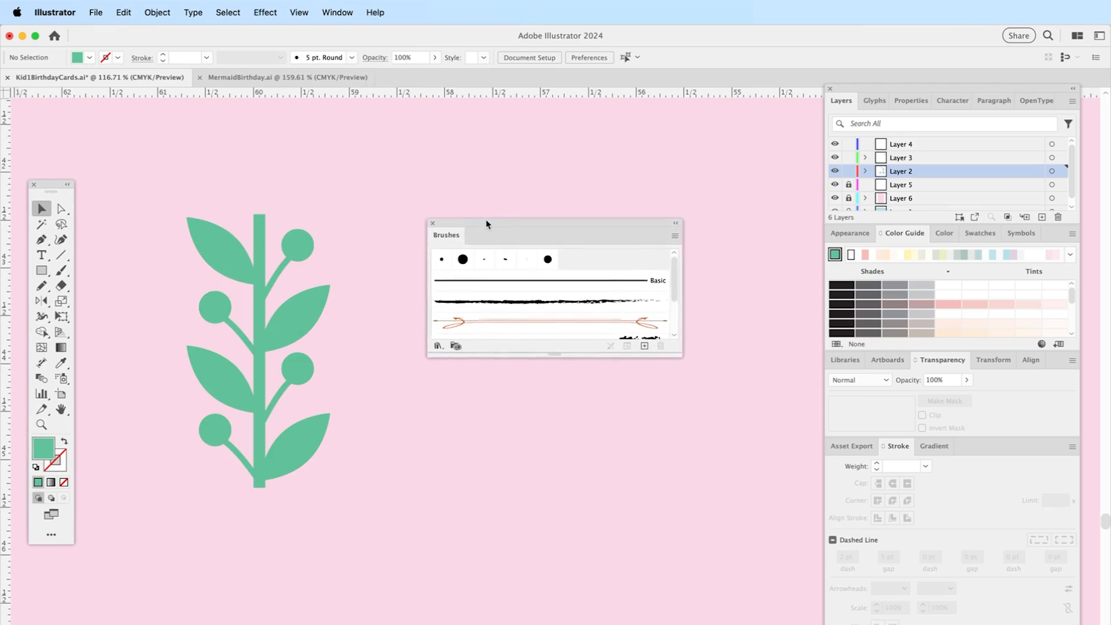
mouse_move(237, 202)
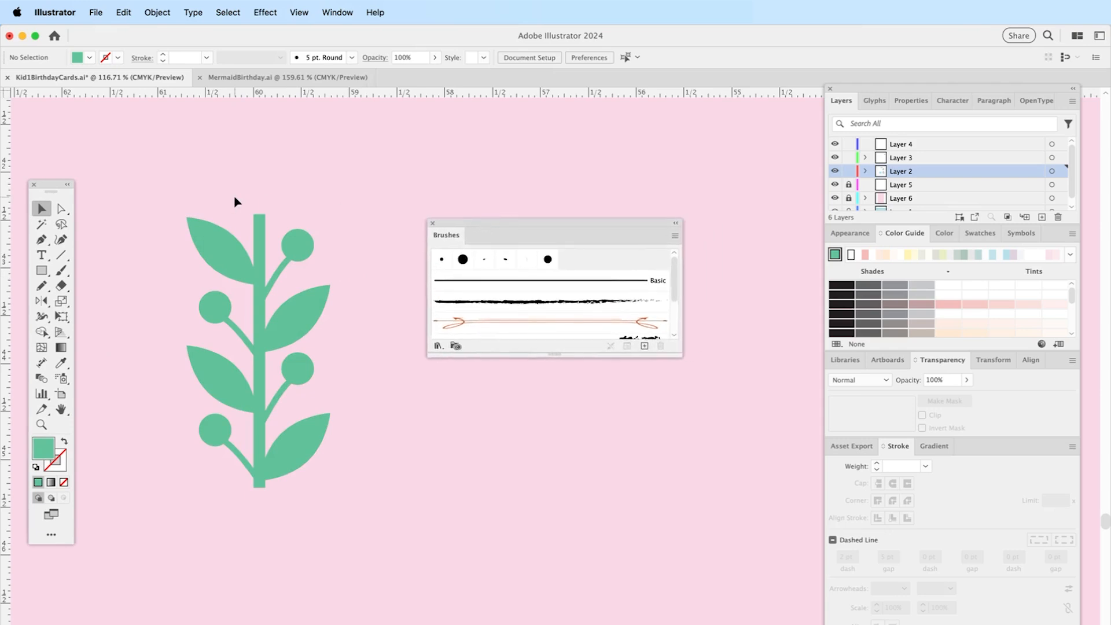
mouse_move(271, 233)
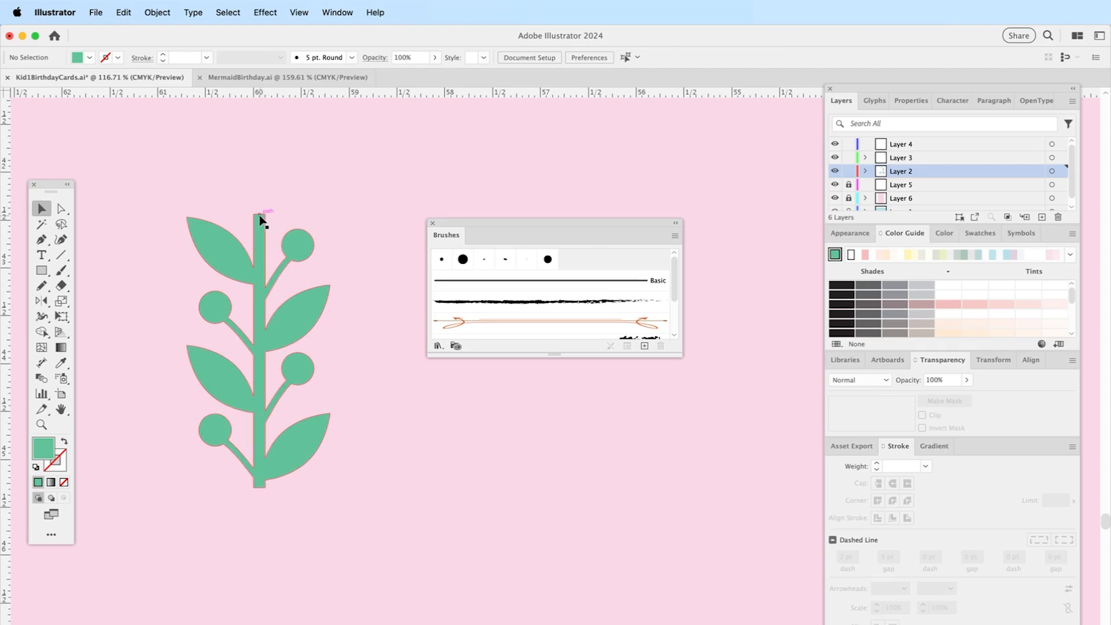
mouse_move(258, 218)
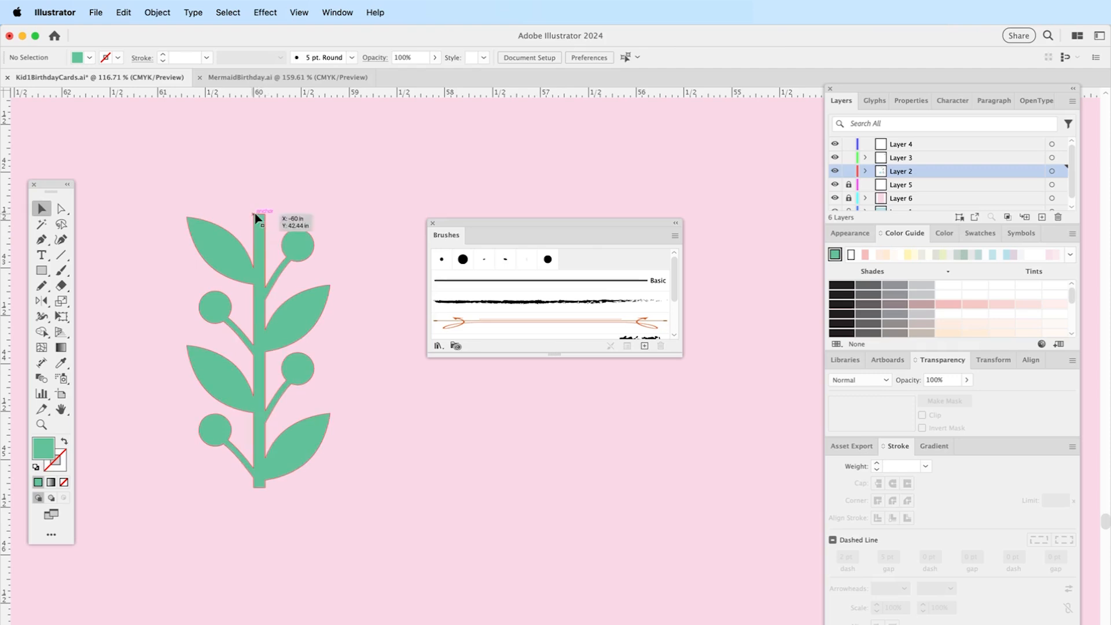
mouse_move(200, 222)
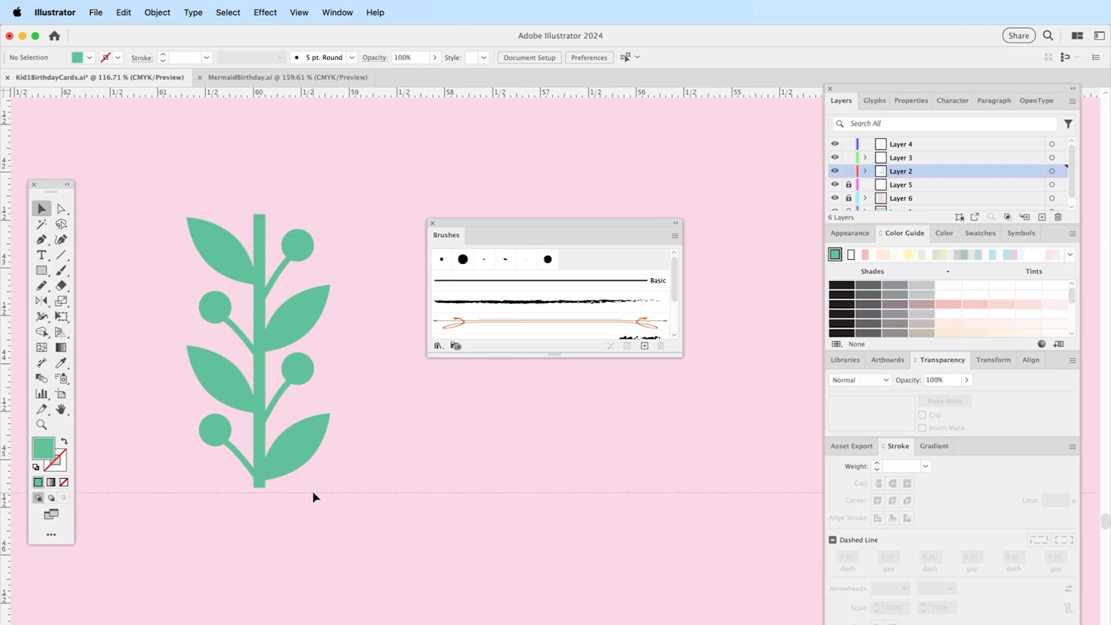
mouse_move(315, 492)
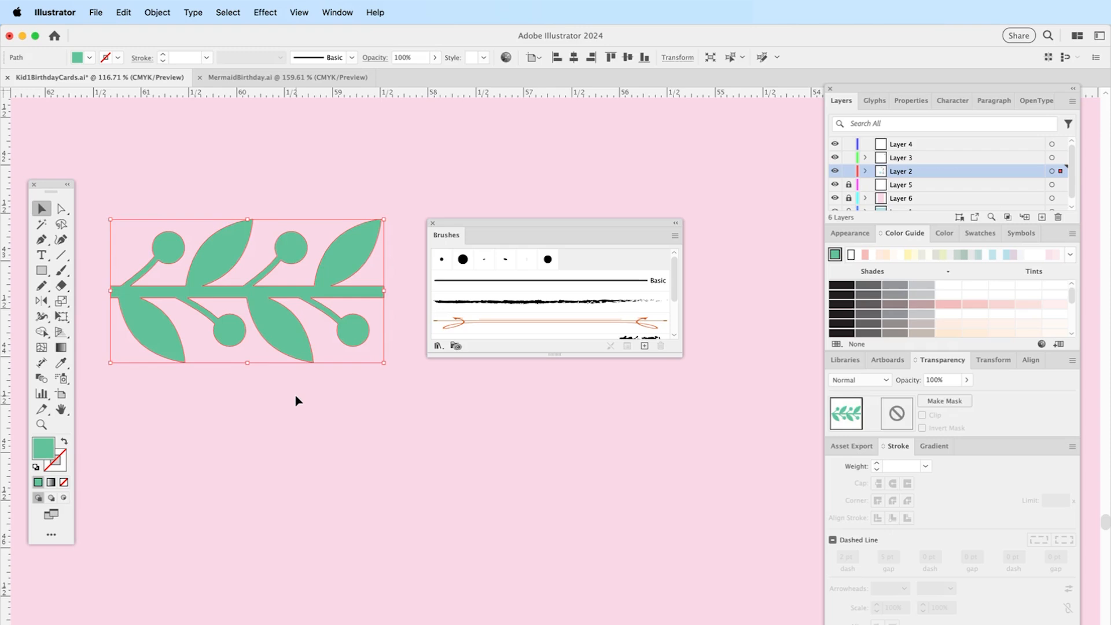
left_click(297, 400)
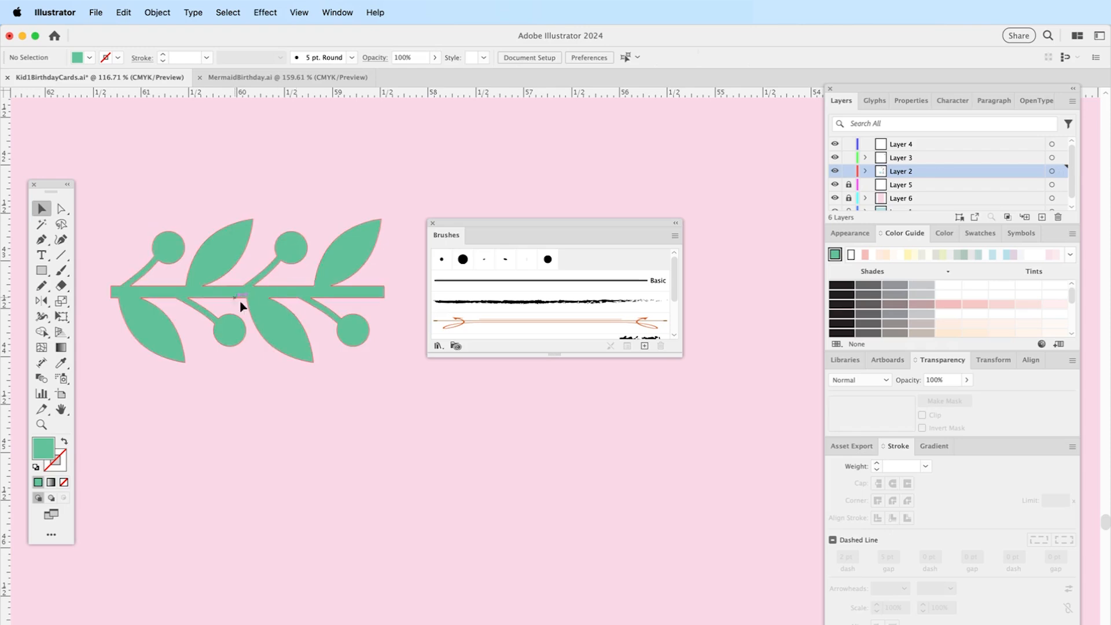
left_click(241, 296)
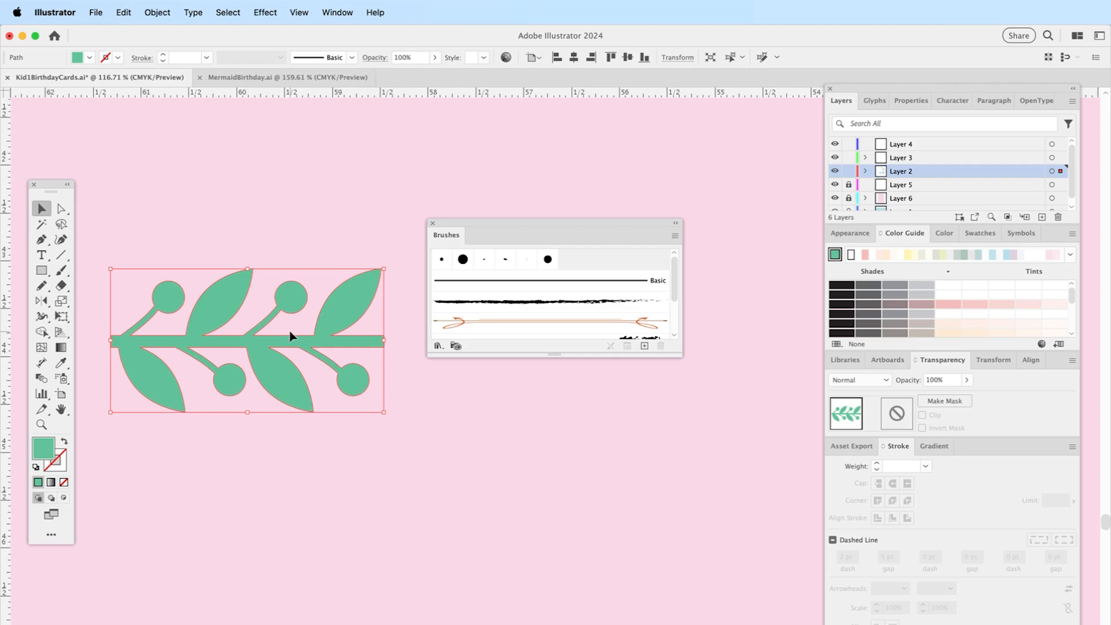
mouse_move(643, 346)
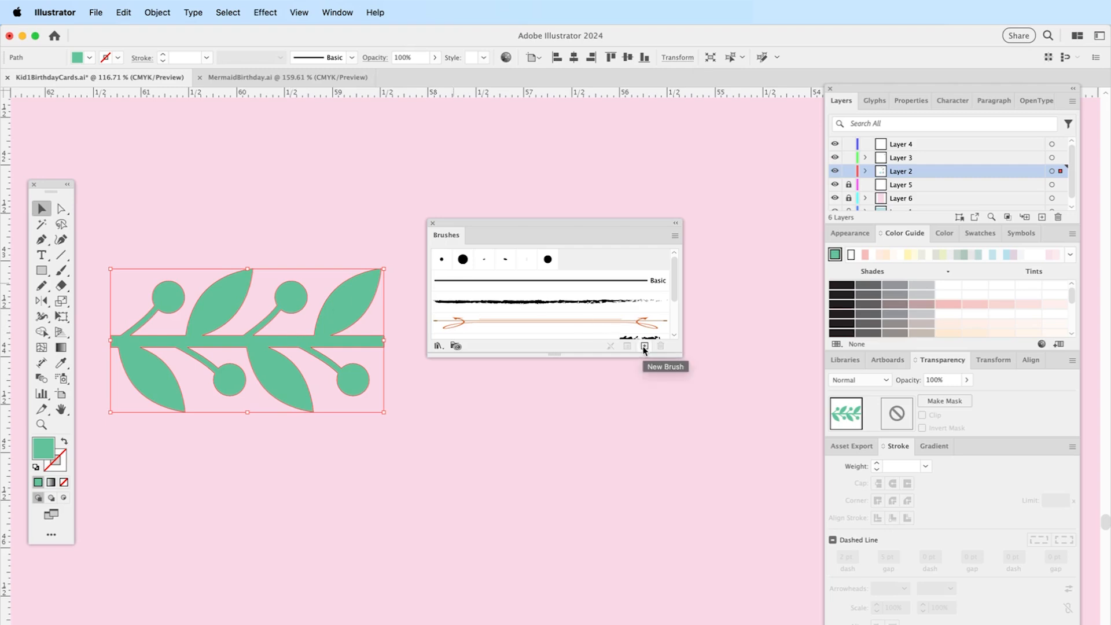
mouse_move(331, 22)
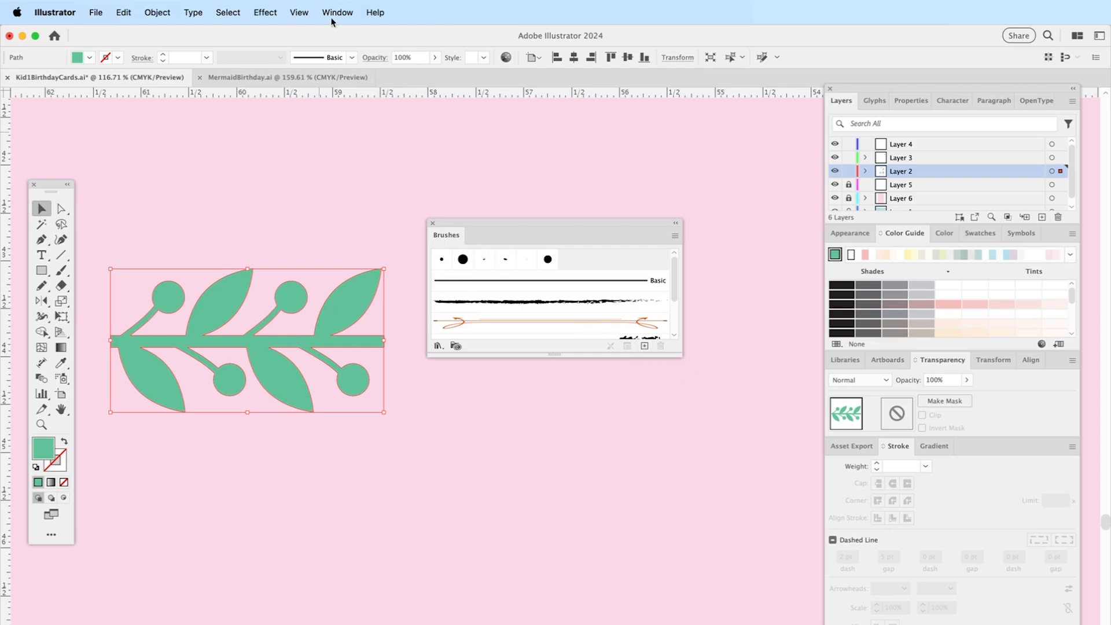
left_click(337, 12)
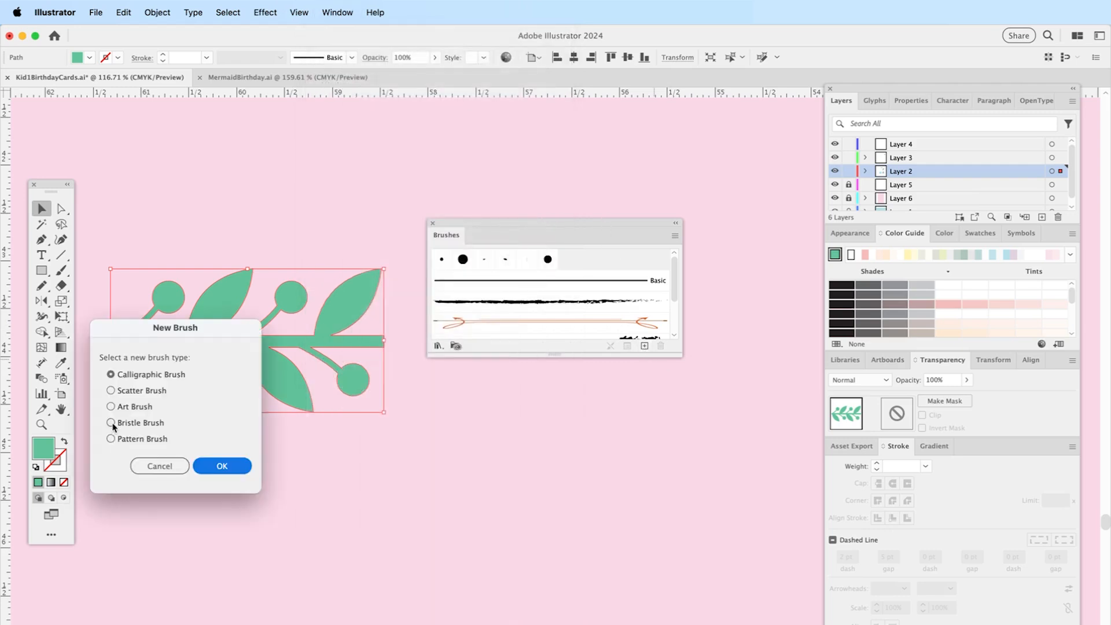
Make it a pattern brush named 'Greenery 2' and adjust the outer corner tile
left_click(222, 465)
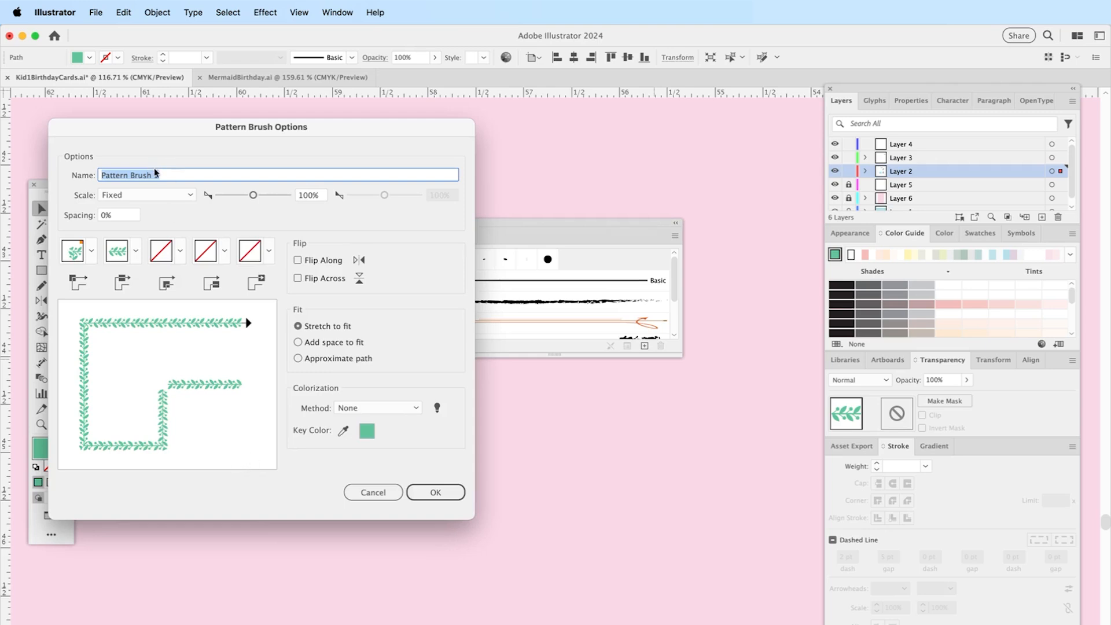
type("Gr")
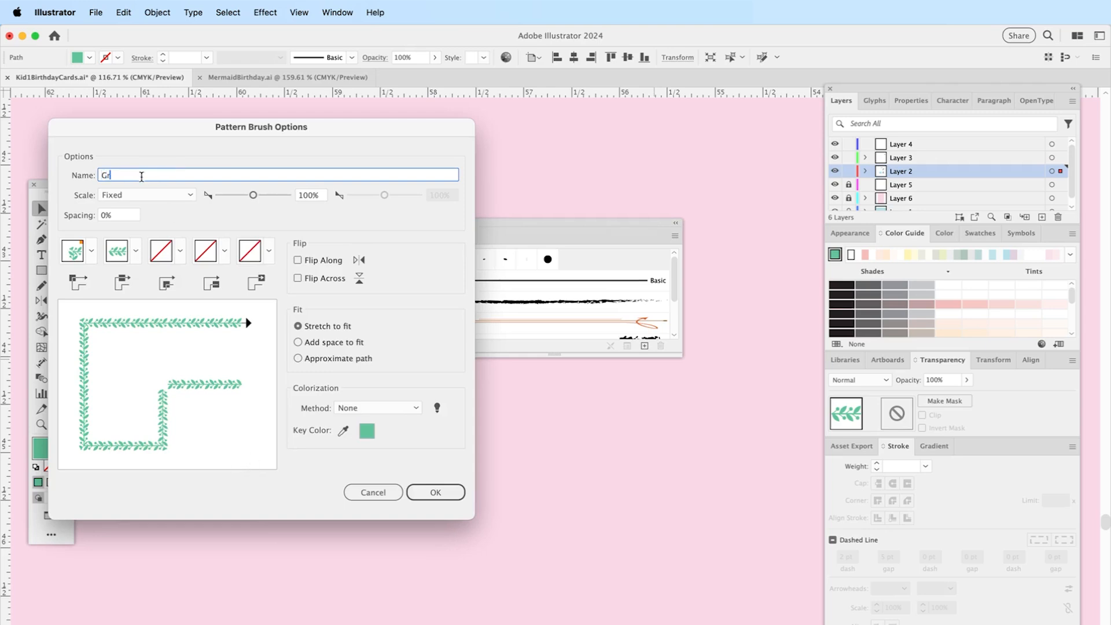
type("eenery")
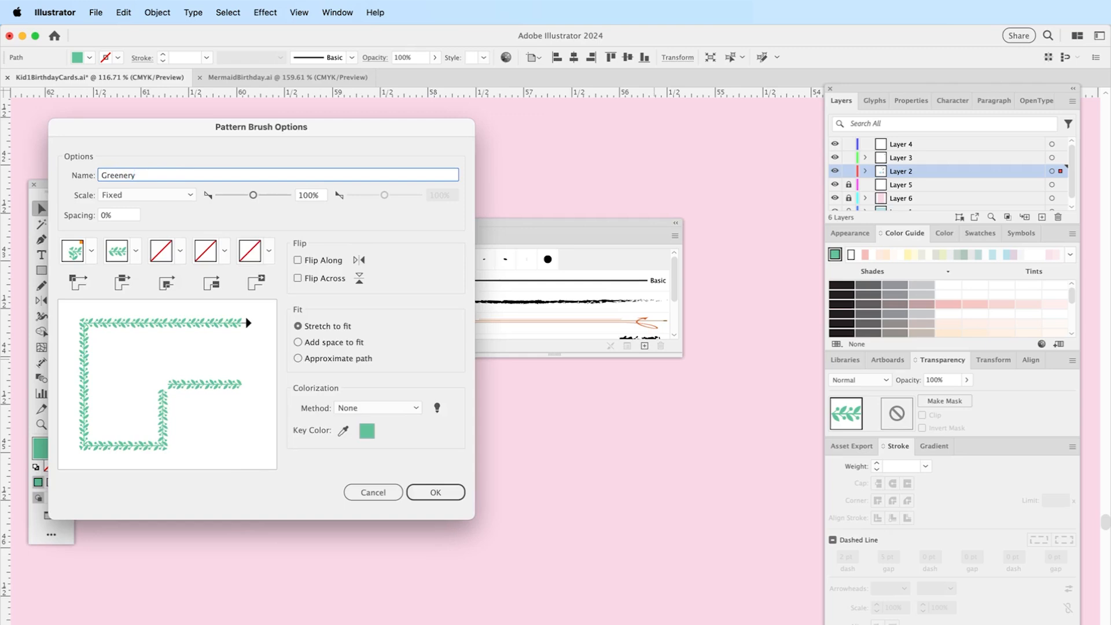
type("2")
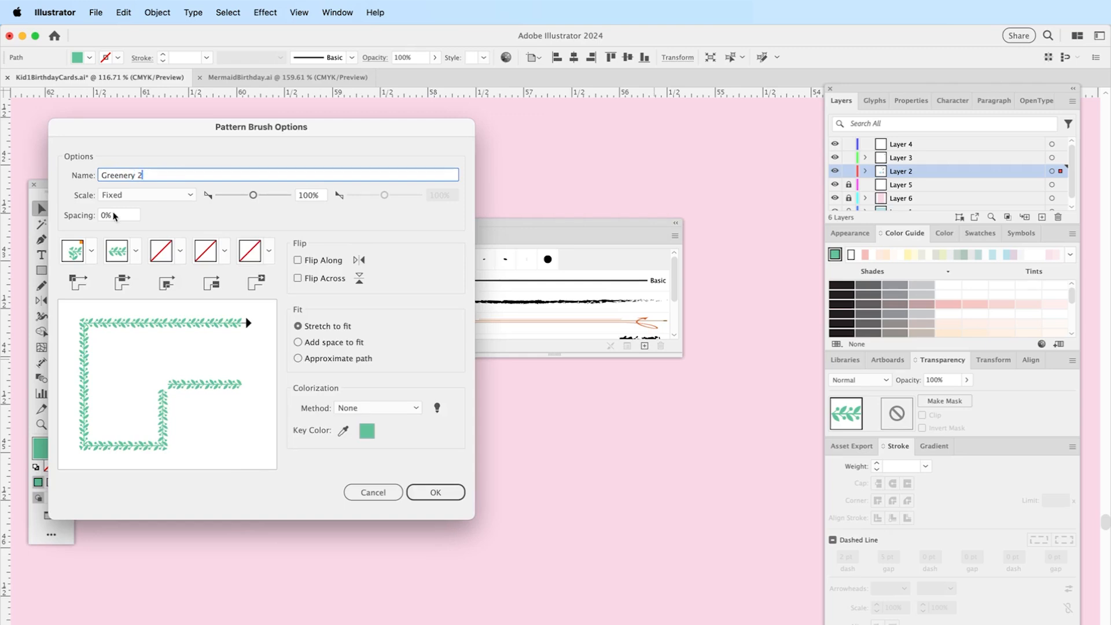
mouse_move(139, 341)
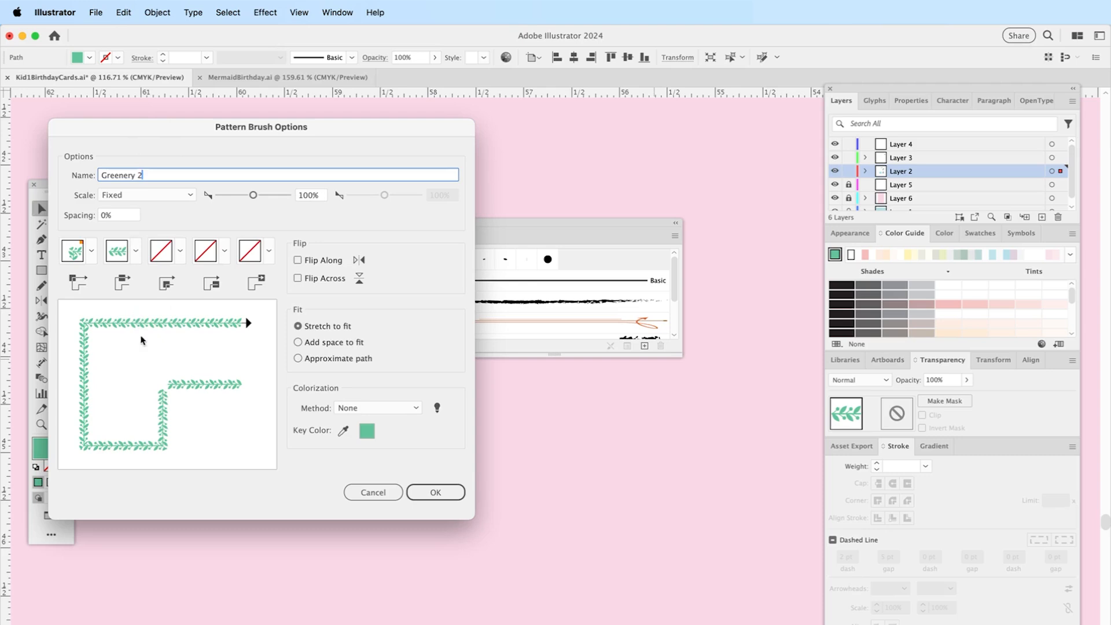
mouse_move(92, 262)
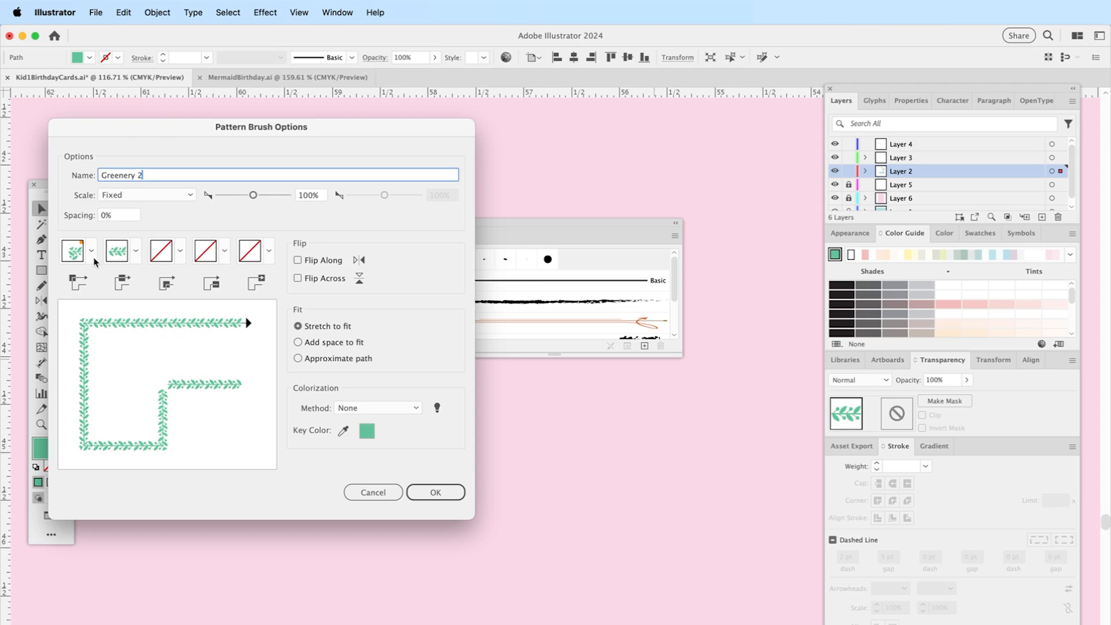
left_click(91, 250)
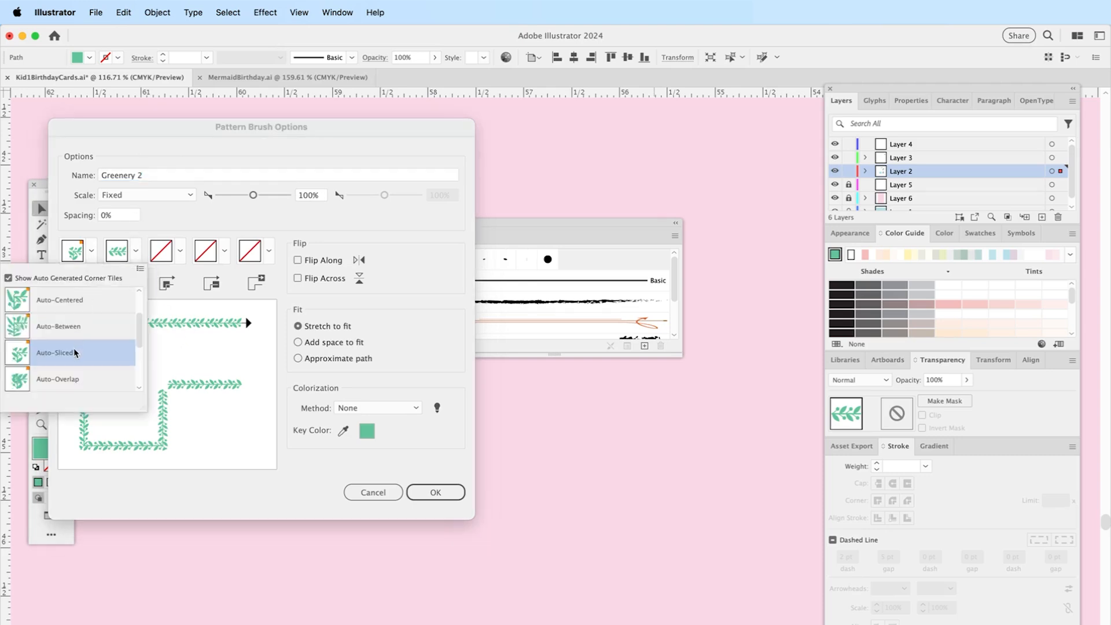
mouse_move(78, 373)
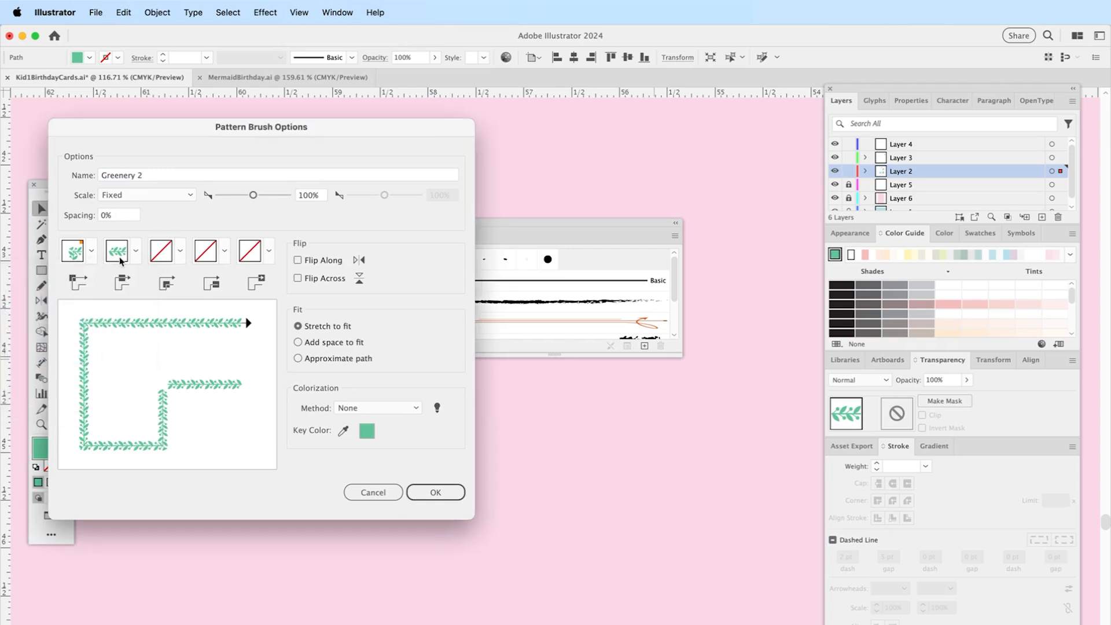
mouse_move(117, 250)
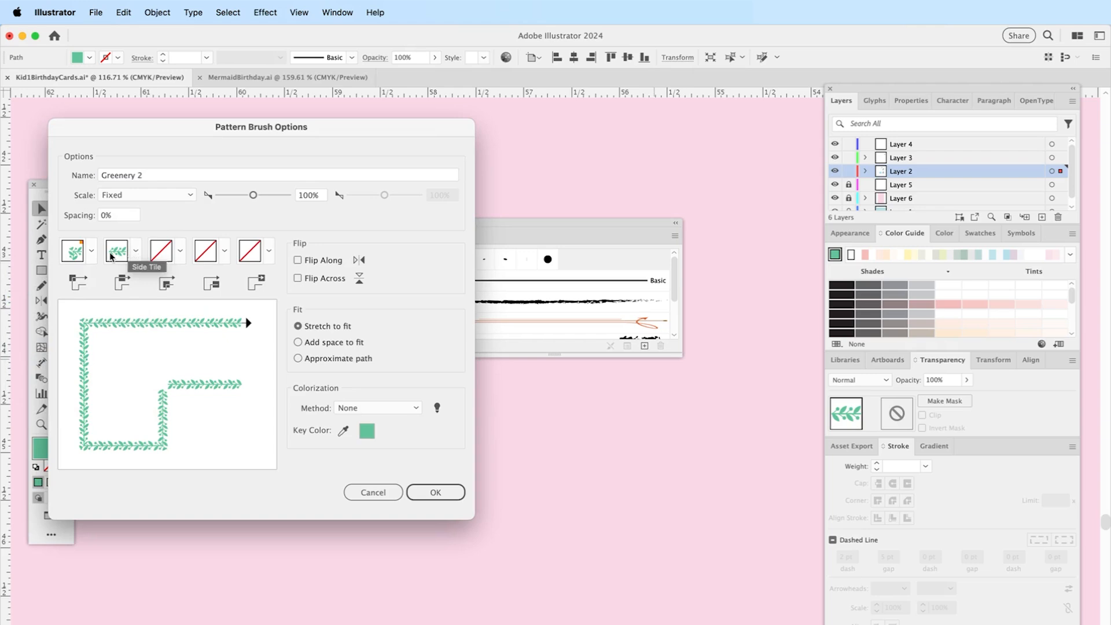
mouse_move(357, 306)
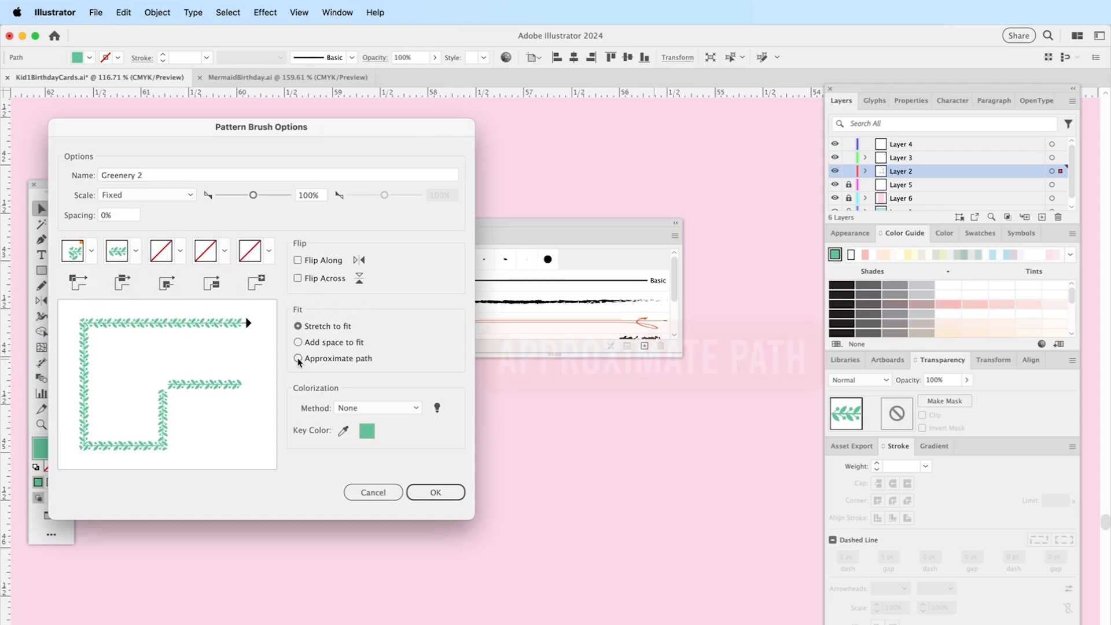
Set Fit to Approximate path and colorization to Hue Shift, and save the brush
left_click(298, 359)
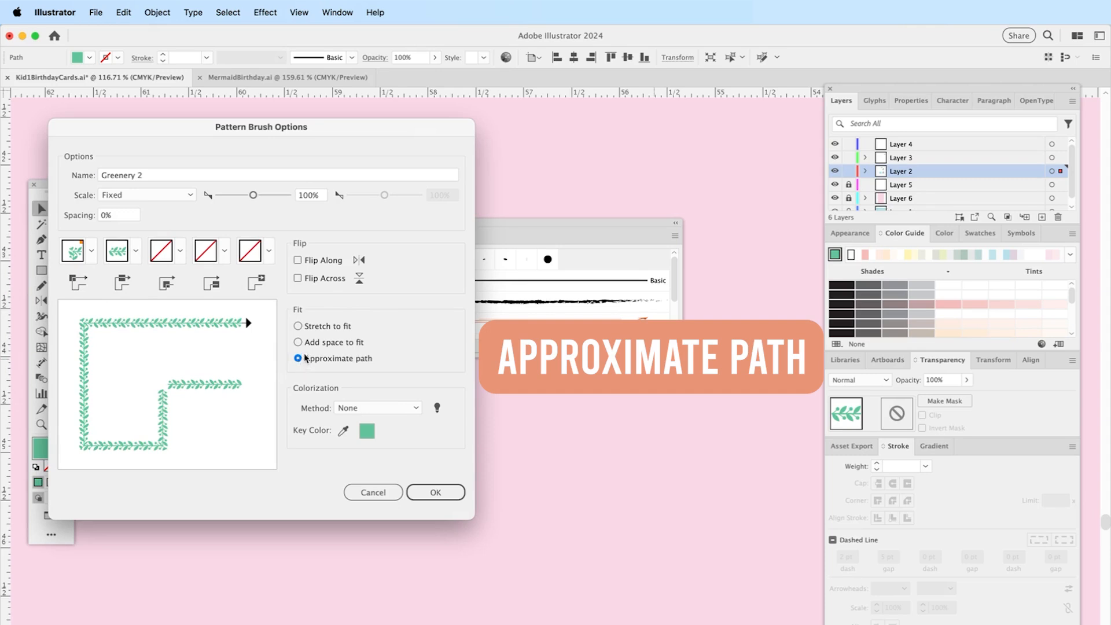
mouse_move(211, 357)
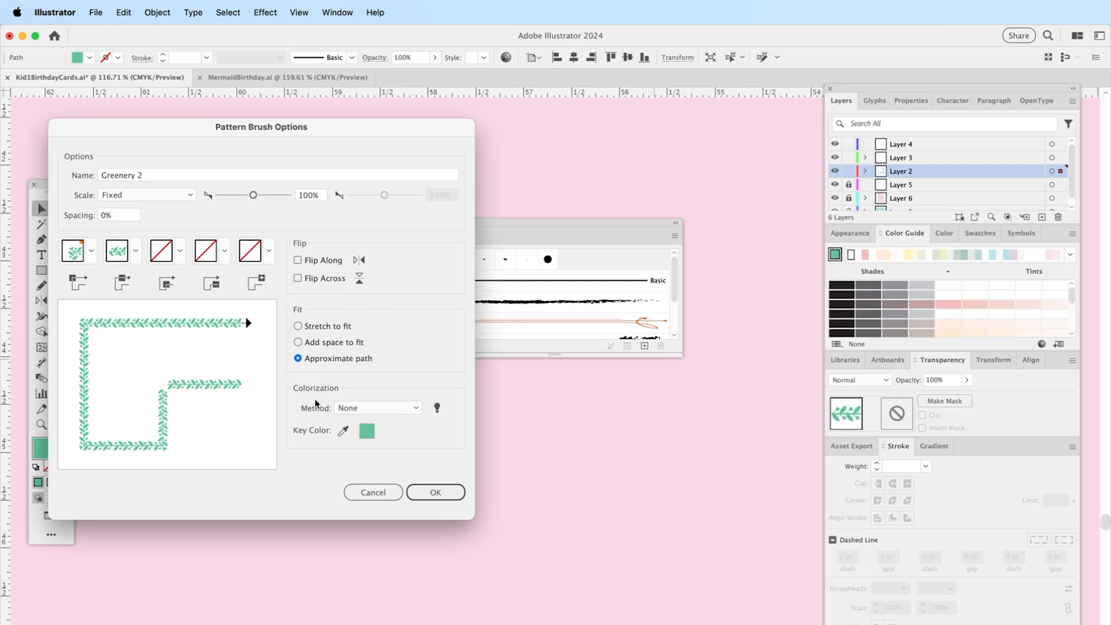
left_click(377, 408)
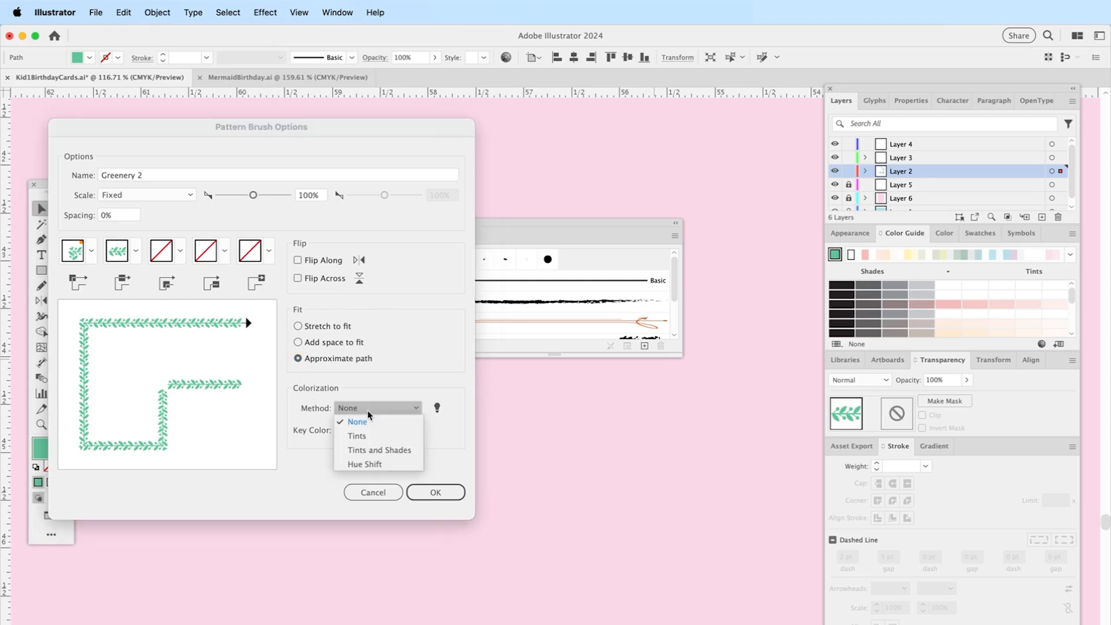
mouse_move(363, 464)
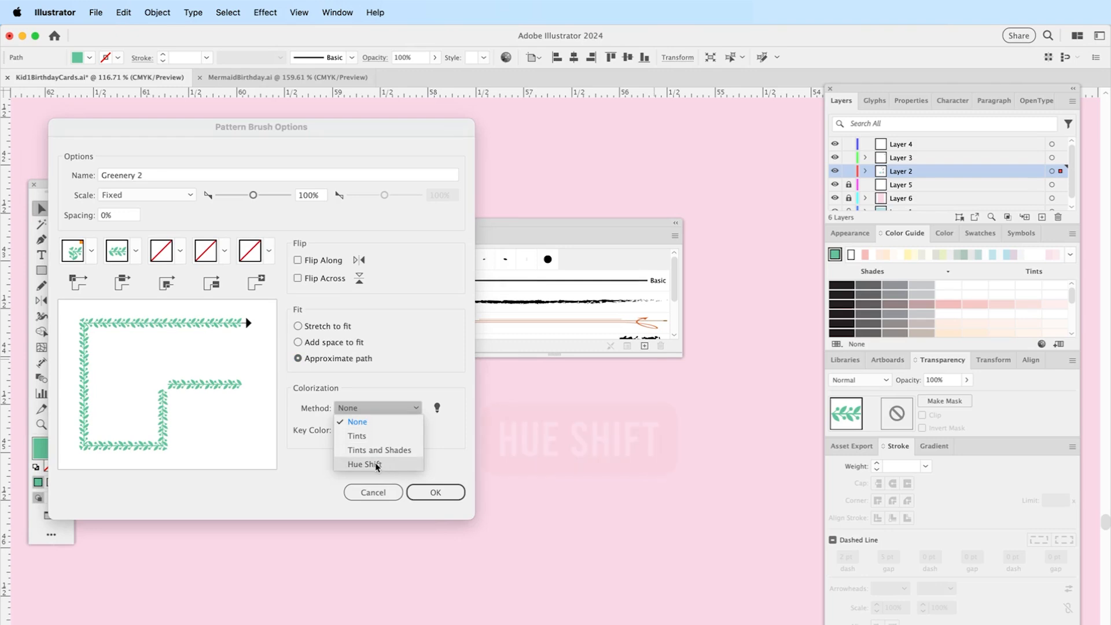
left_click(362, 463)
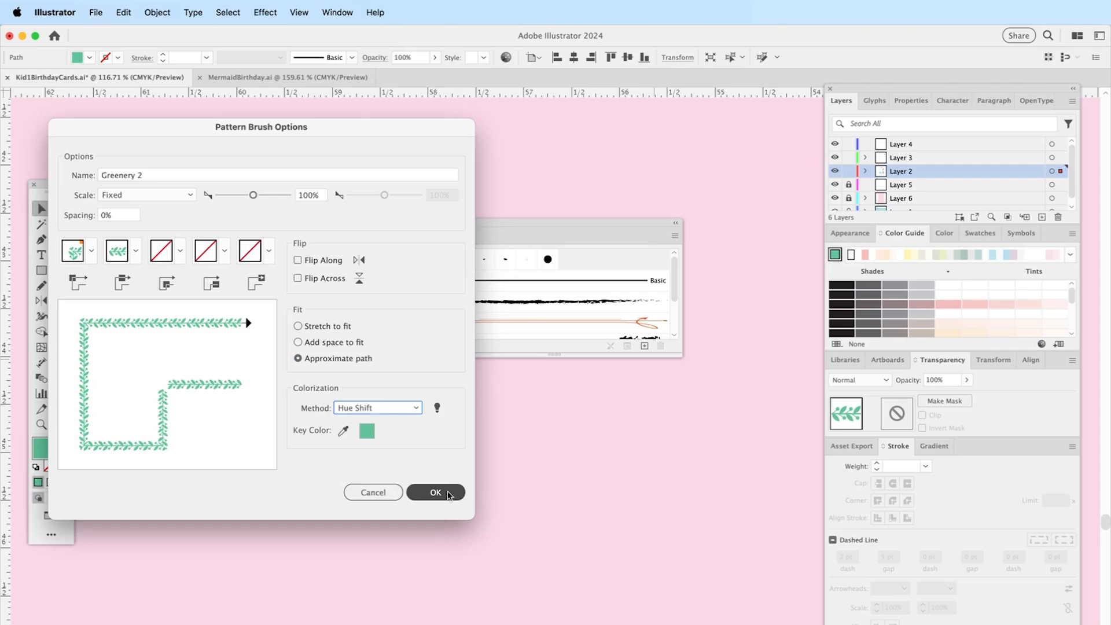
left_click(435, 492)
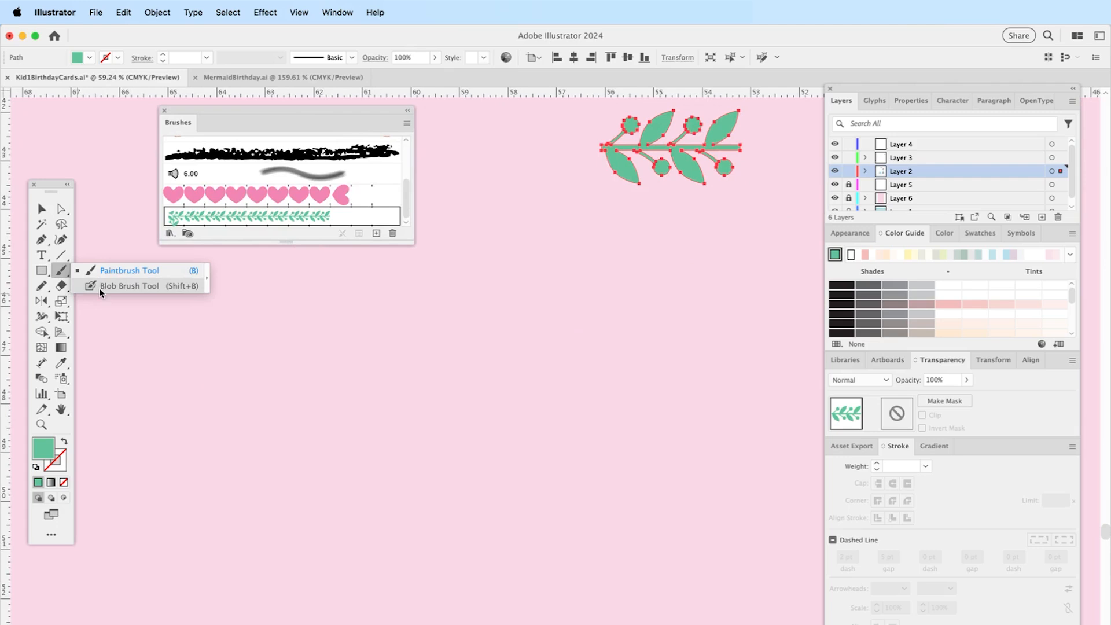
Apply Greenery 2 to the wave path and lower its stroke to 0.75 pt
left_click(129, 270)
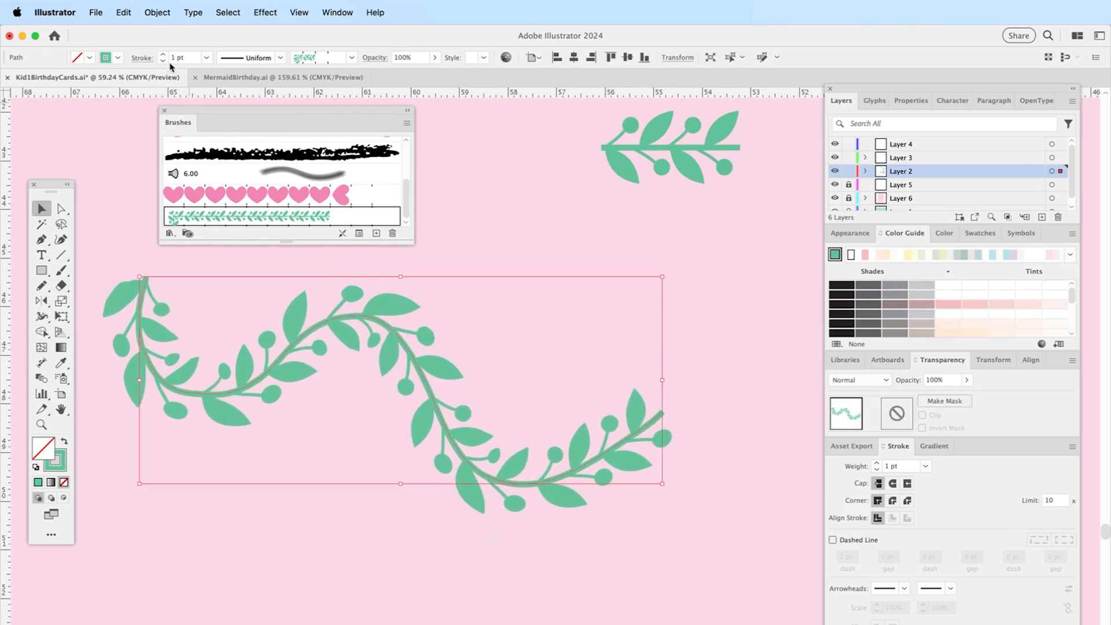
left_click(162, 60)
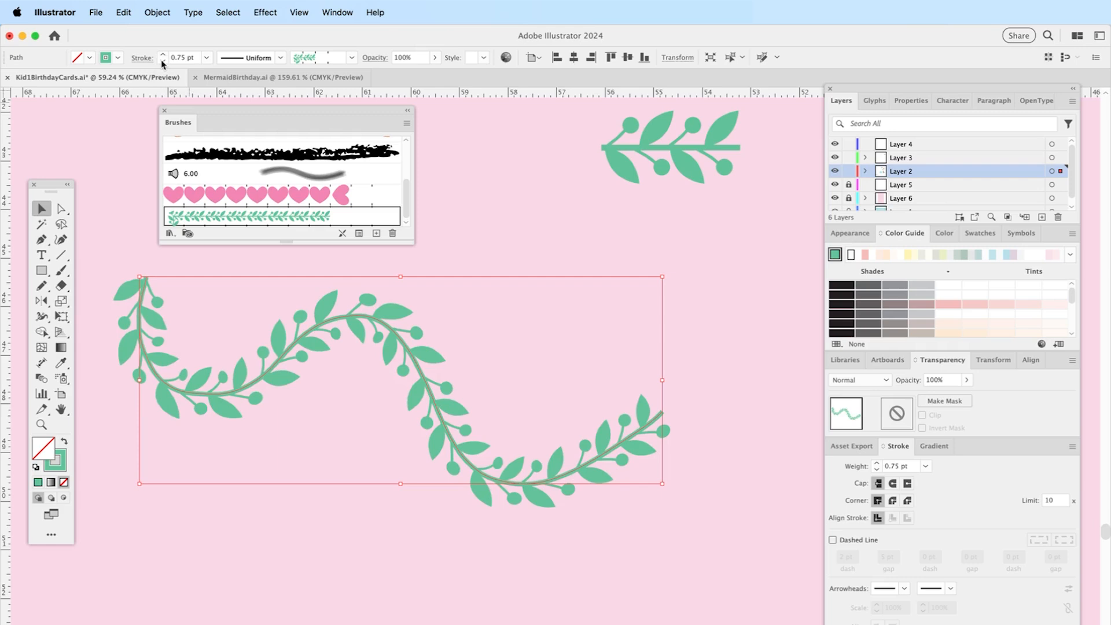
left_click(530, 243)
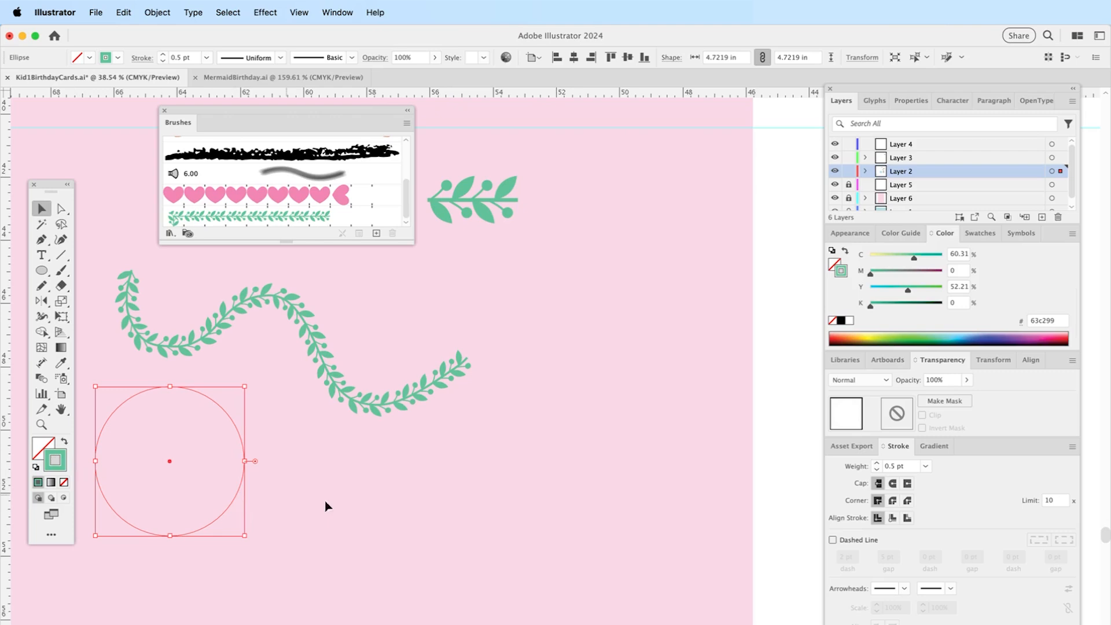
Apply Greenery 2 to the circle, adjust its stroke weight, and colour it 7e6972
left_click(239, 216)
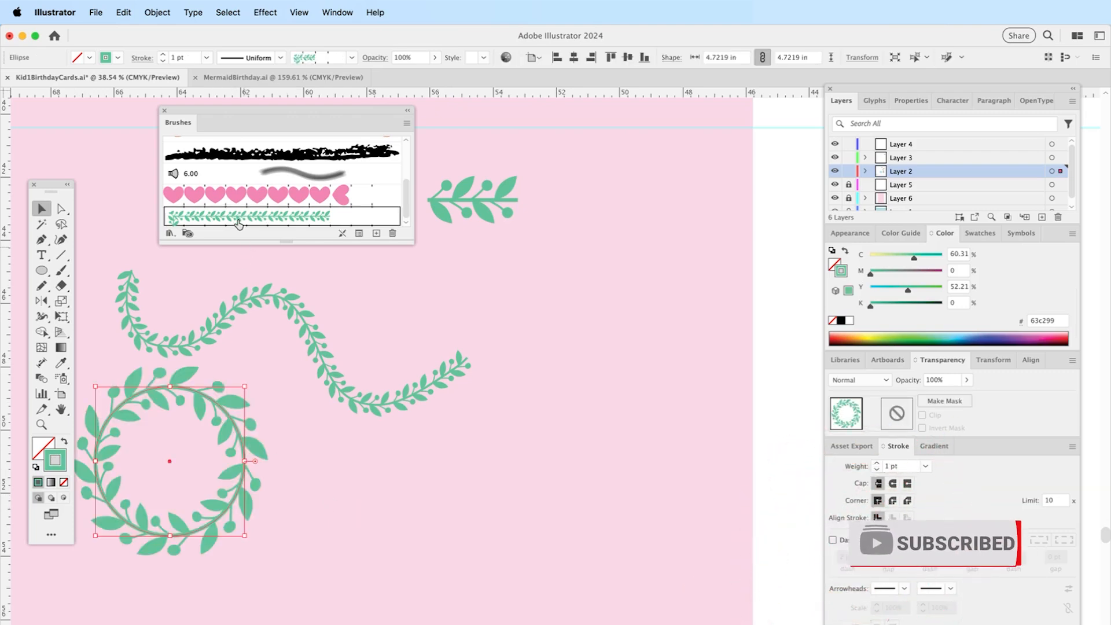
left_click(162, 61)
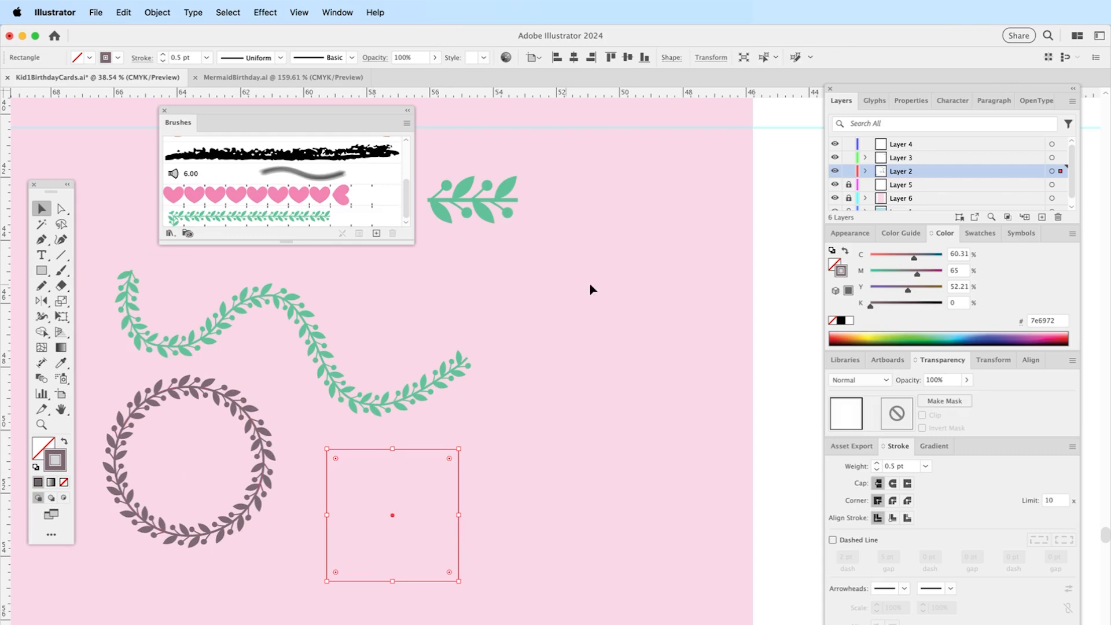
Apply Greenery 2 to the square, raise cyan to 99, and stroke it at 0.25 pt
left_click(248, 215)
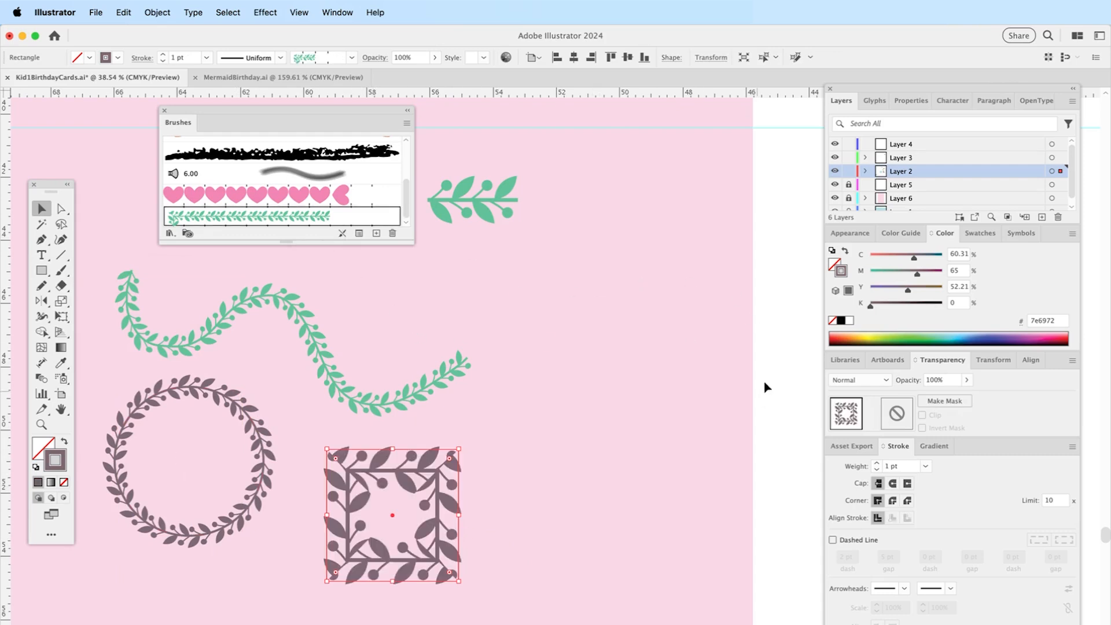
left_click(162, 54)
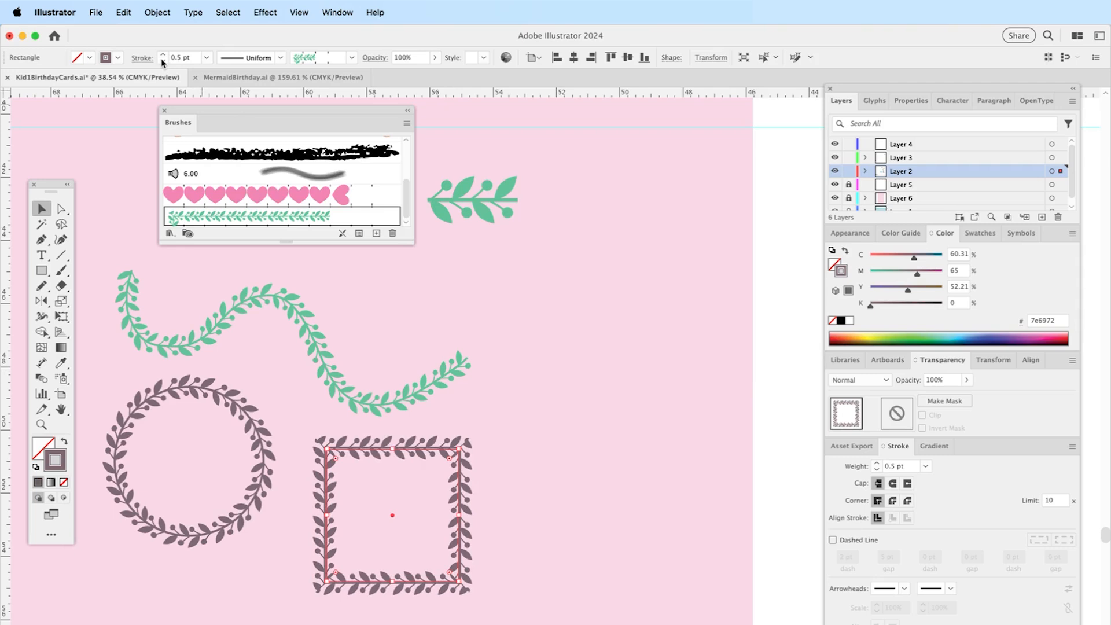
mouse_move(480, 452)
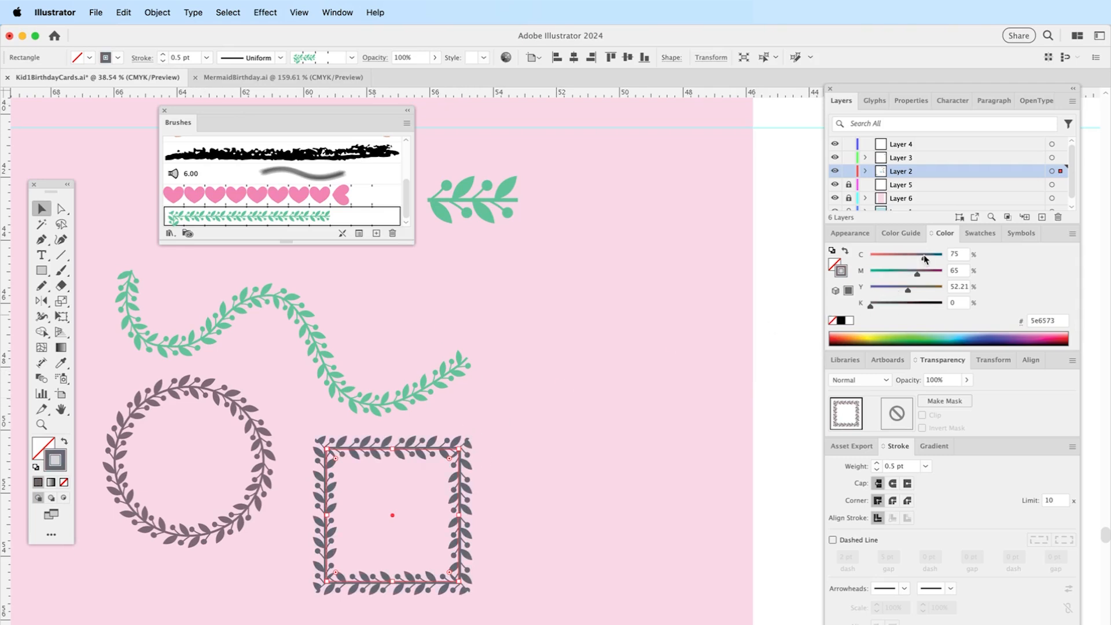
left_click(606, 367)
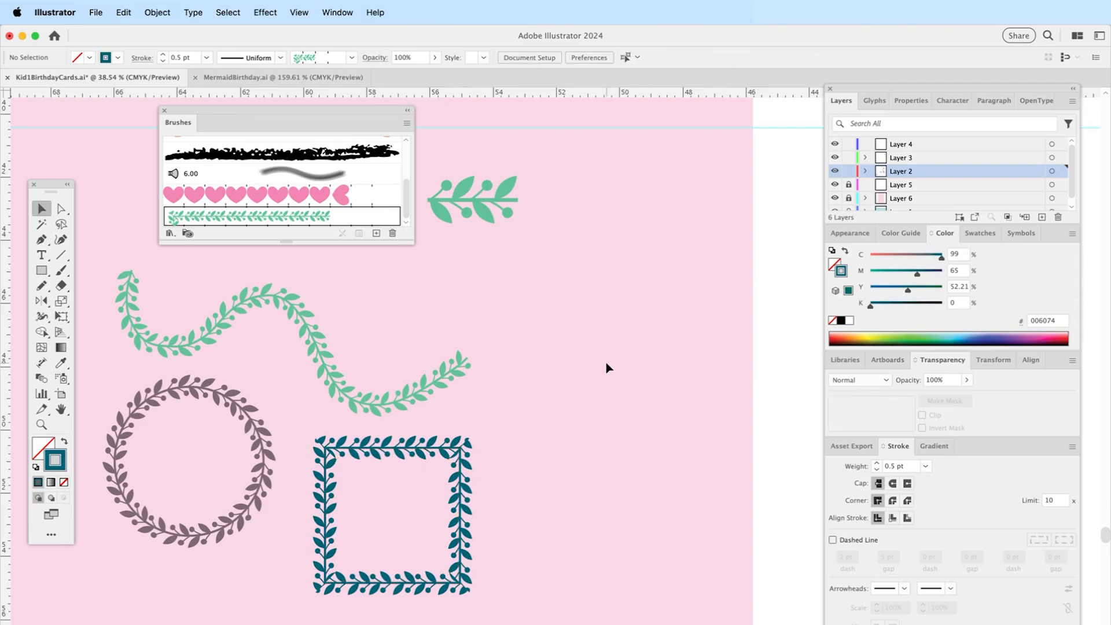
left_click(378, 510)
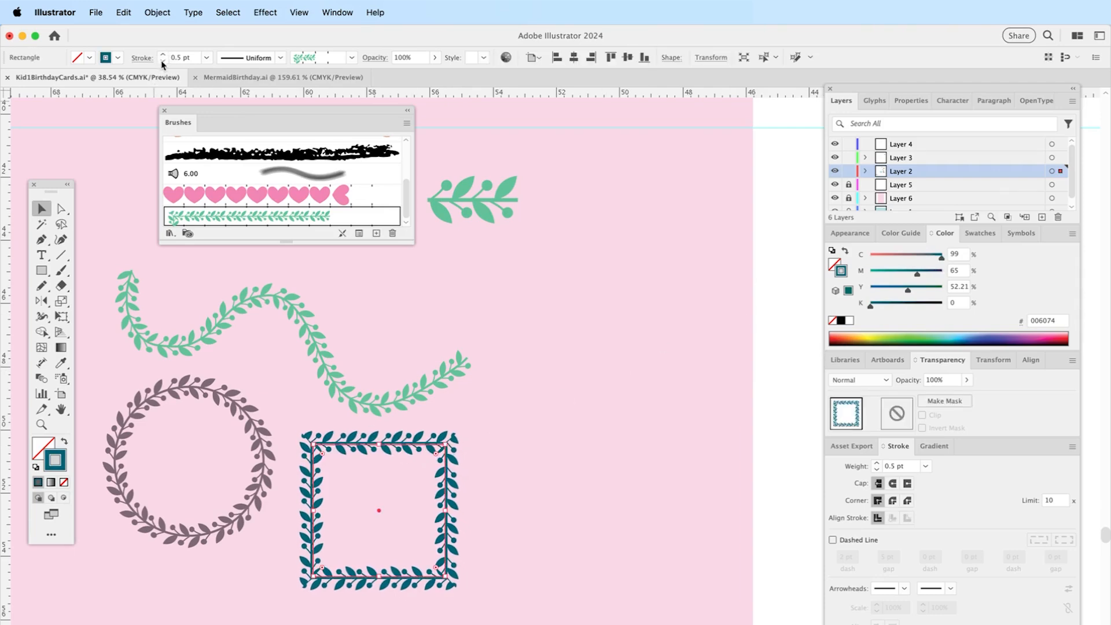
left_click(200, 290)
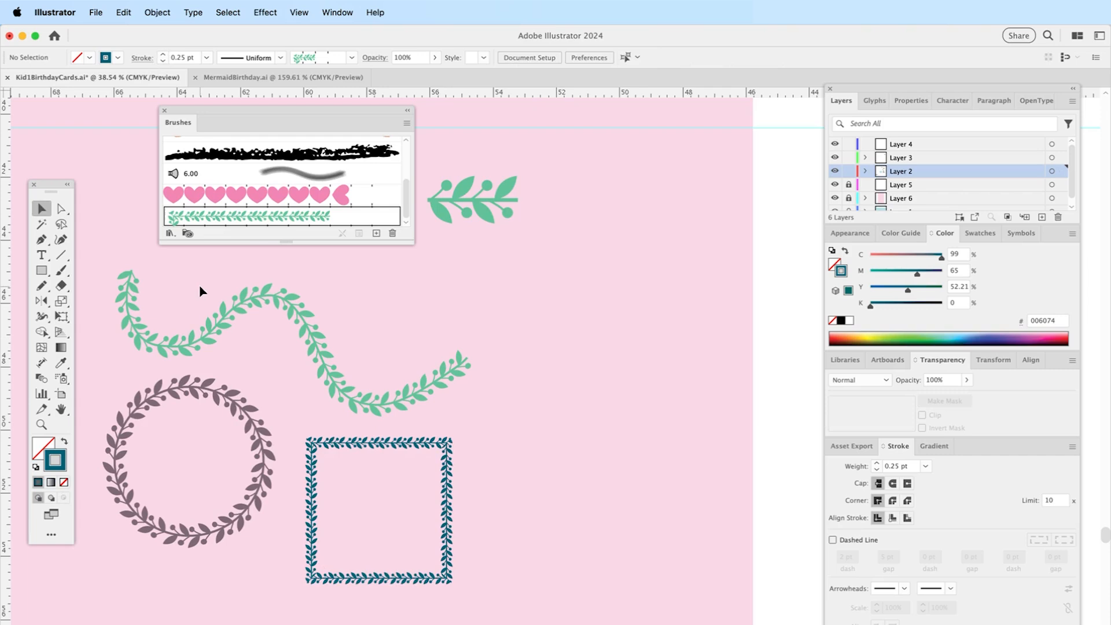
mouse_move(356, 476)
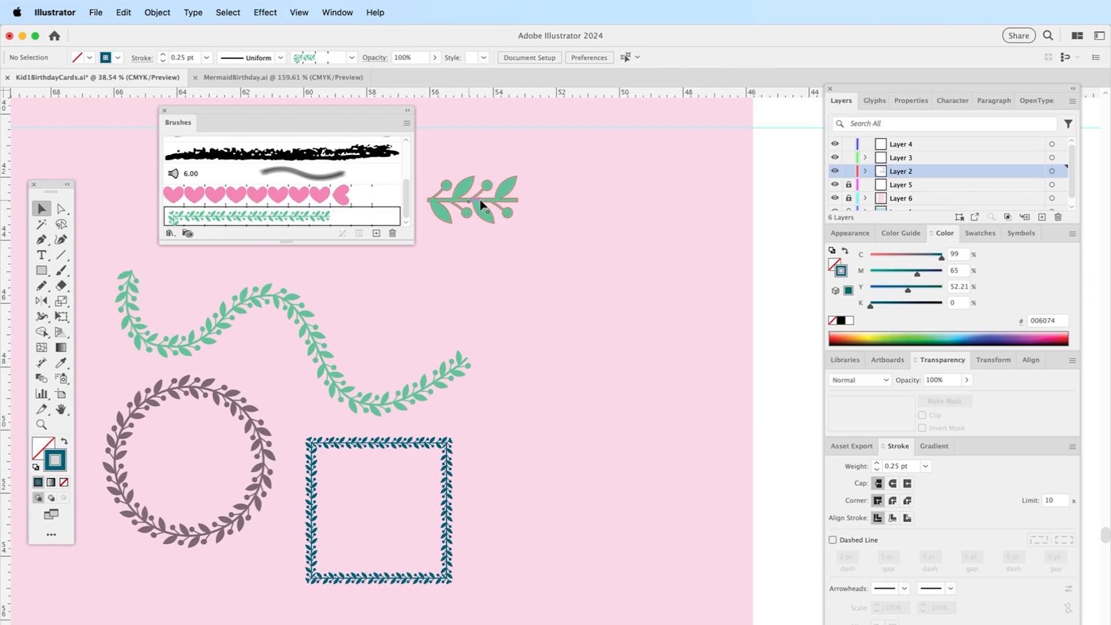
mouse_move(430, 206)
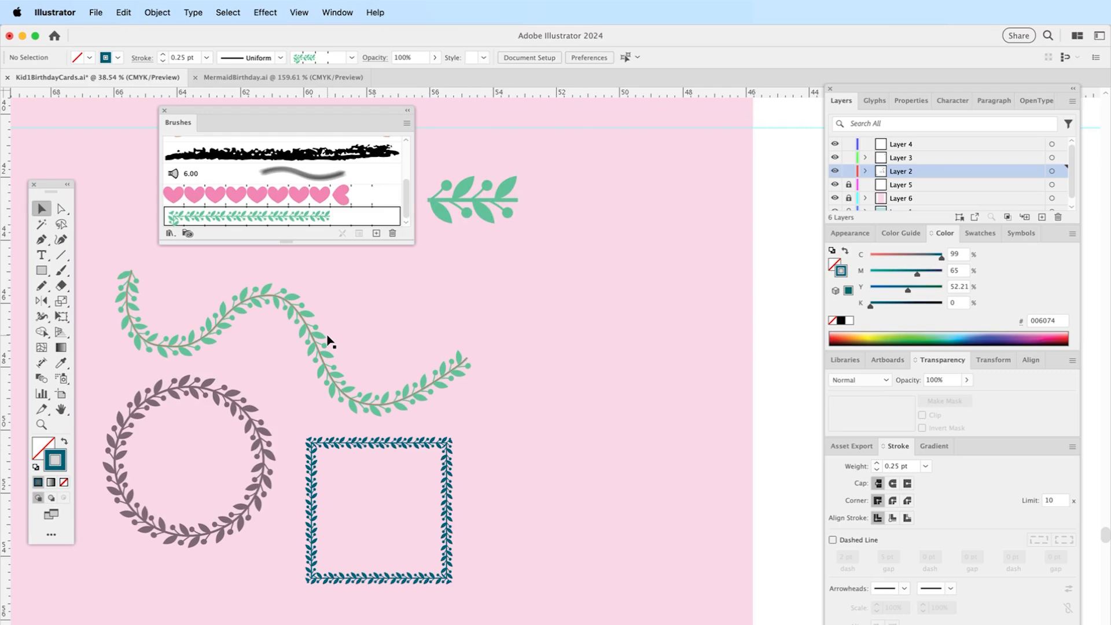
mouse_move(379, 333)
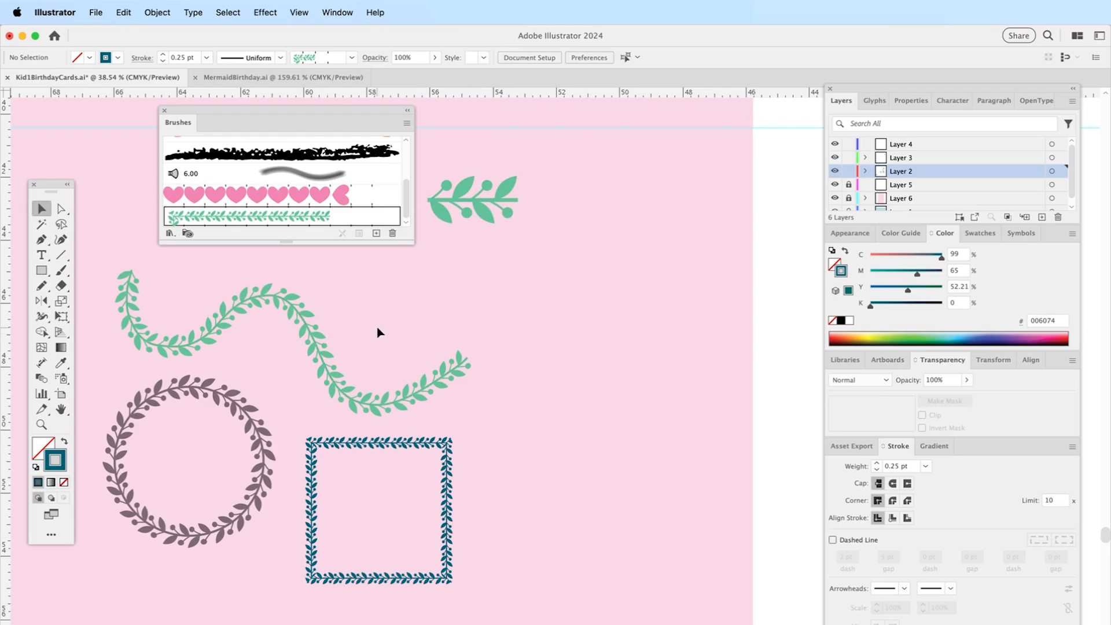